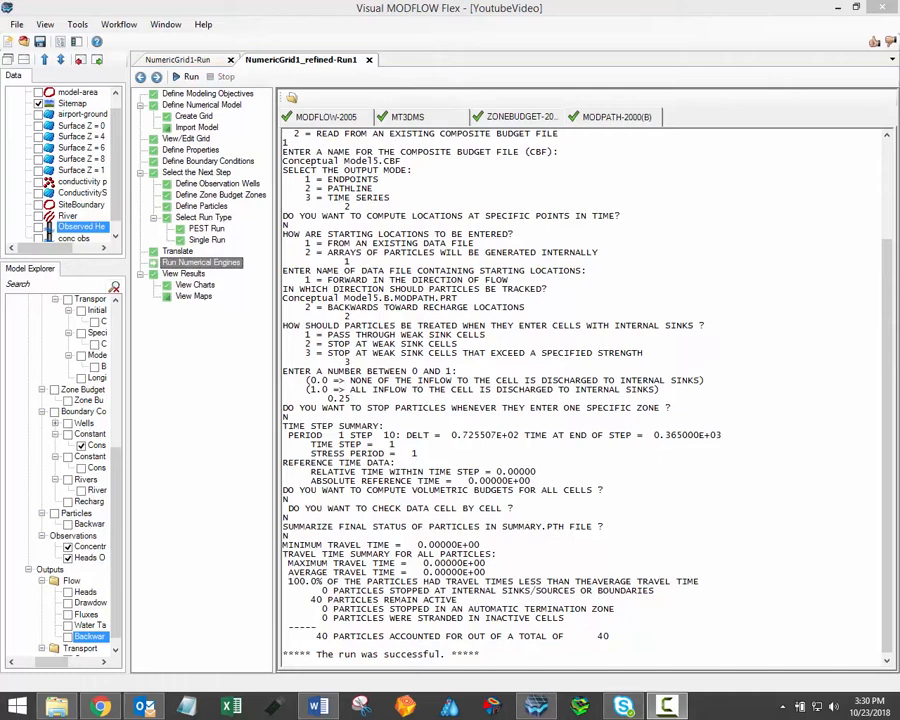
mouse_move(720, 74)
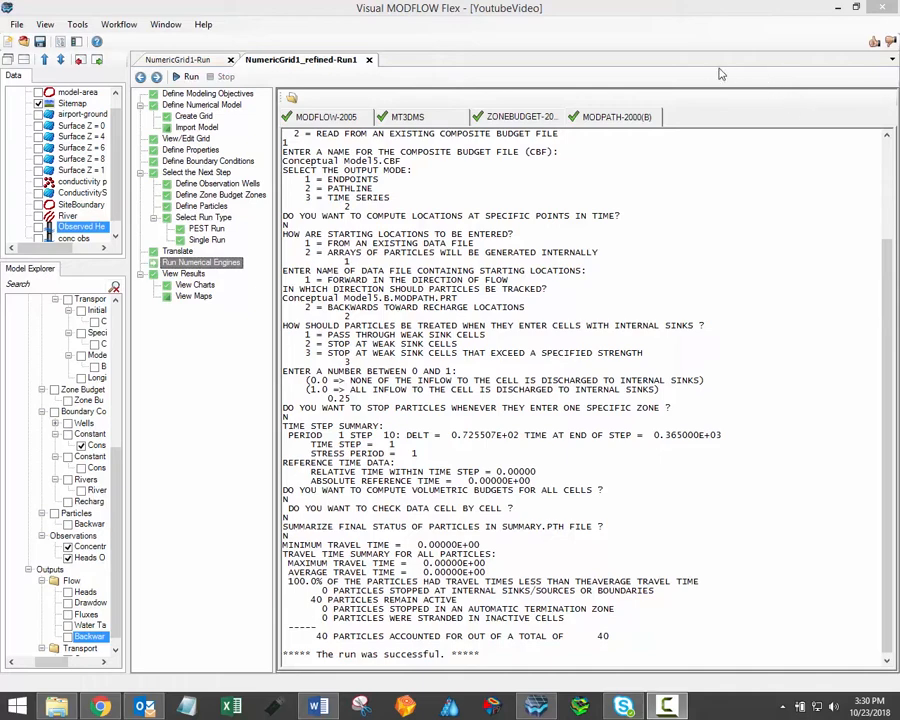
mouse_move(528, 168)
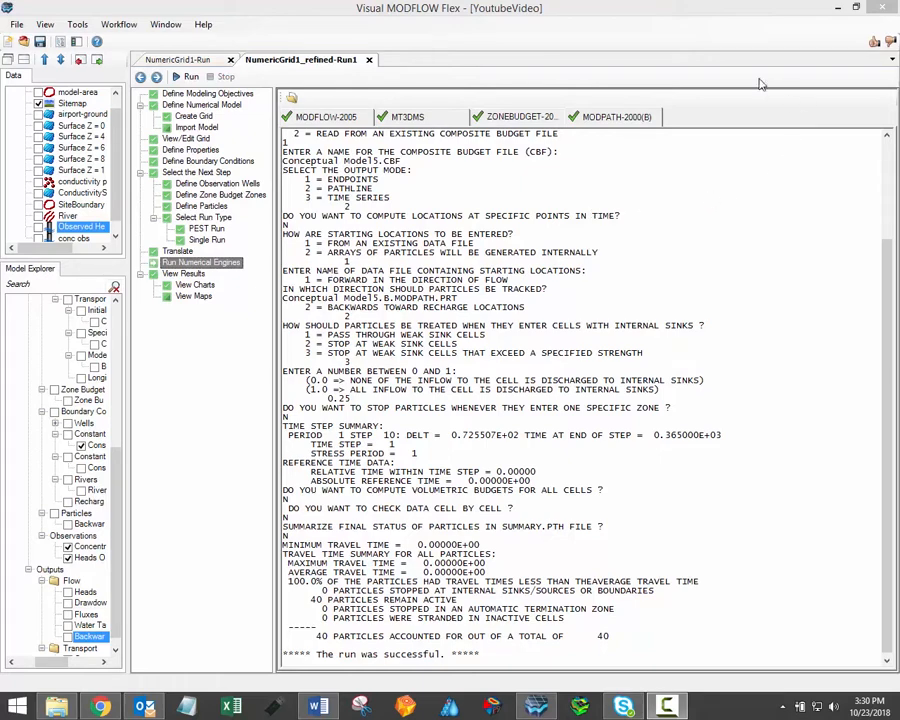
mouse_move(324, 108)
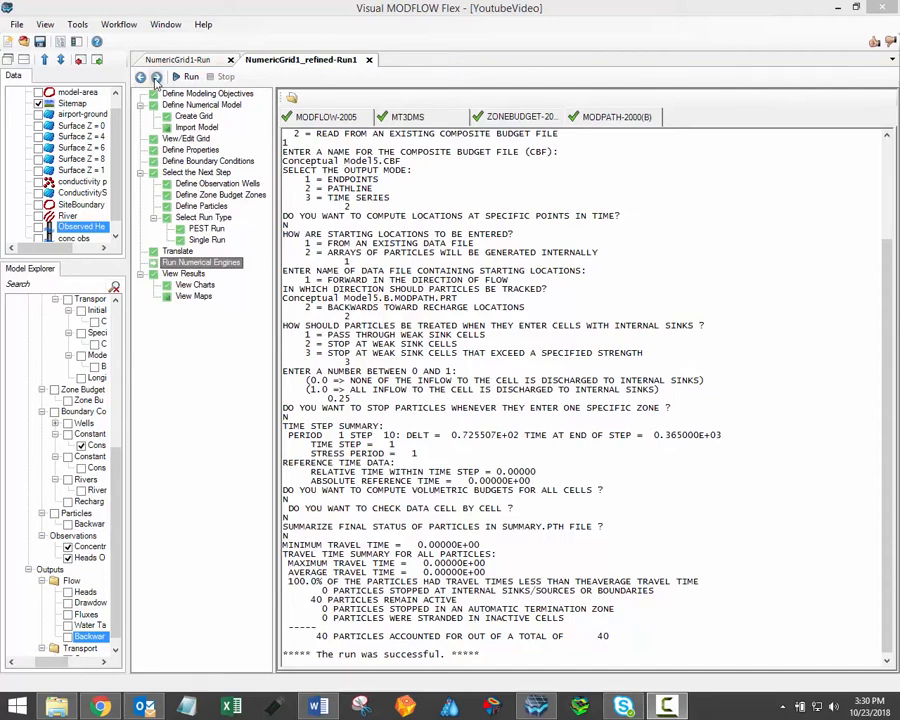
Go to the View Results step offering maps and charts after the run.
left_click(184, 272)
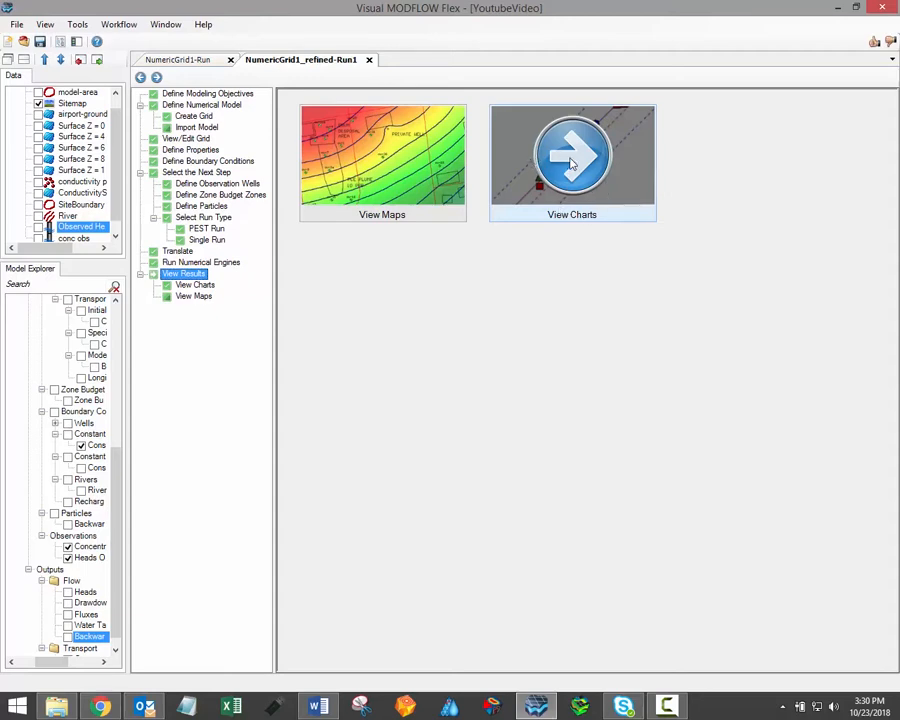
Show the Calc. vs. Obs. heads chart for all observation wells.
left_click(572, 156)
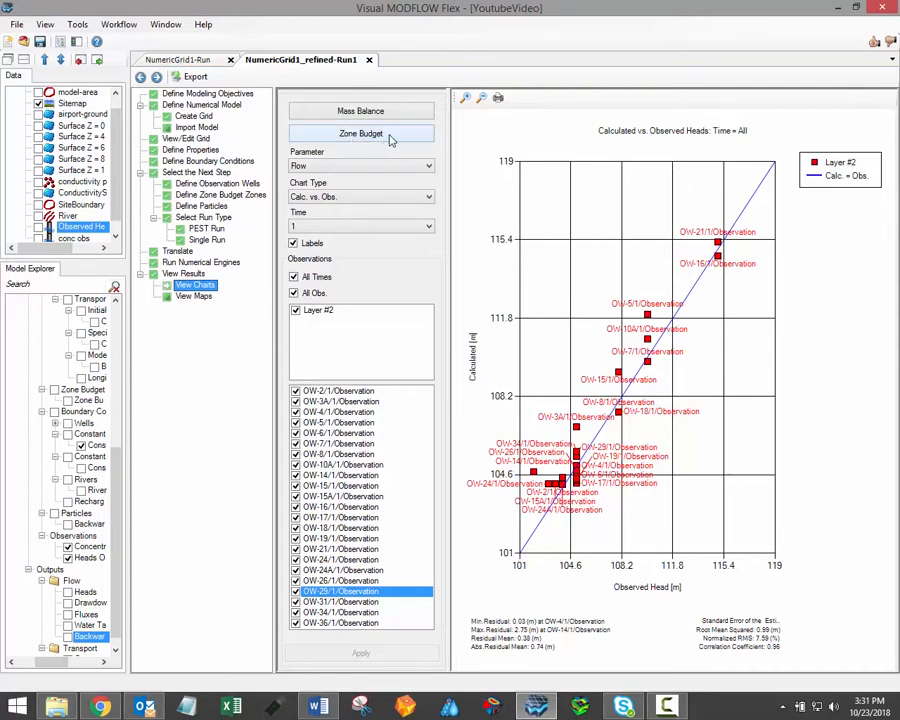
mouse_move(384, 100)
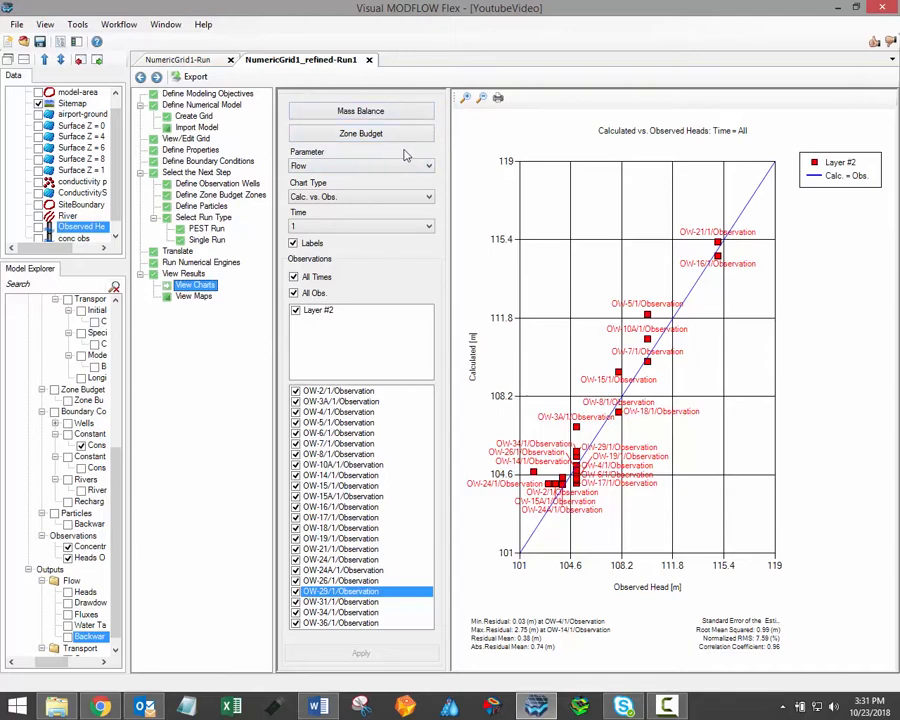
mouse_move(456, 196)
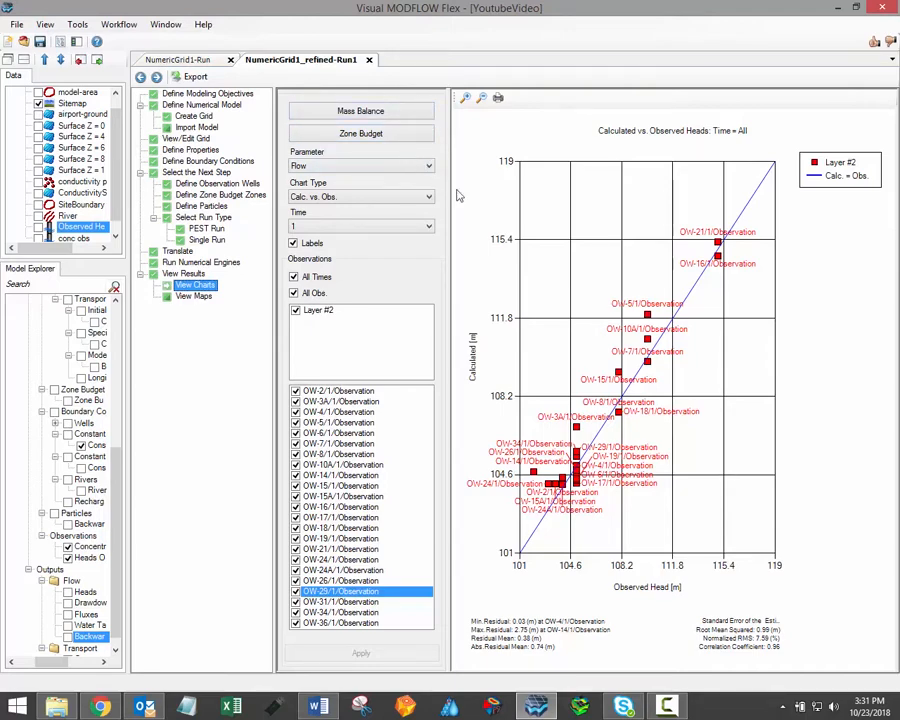
mouse_move(700, 498)
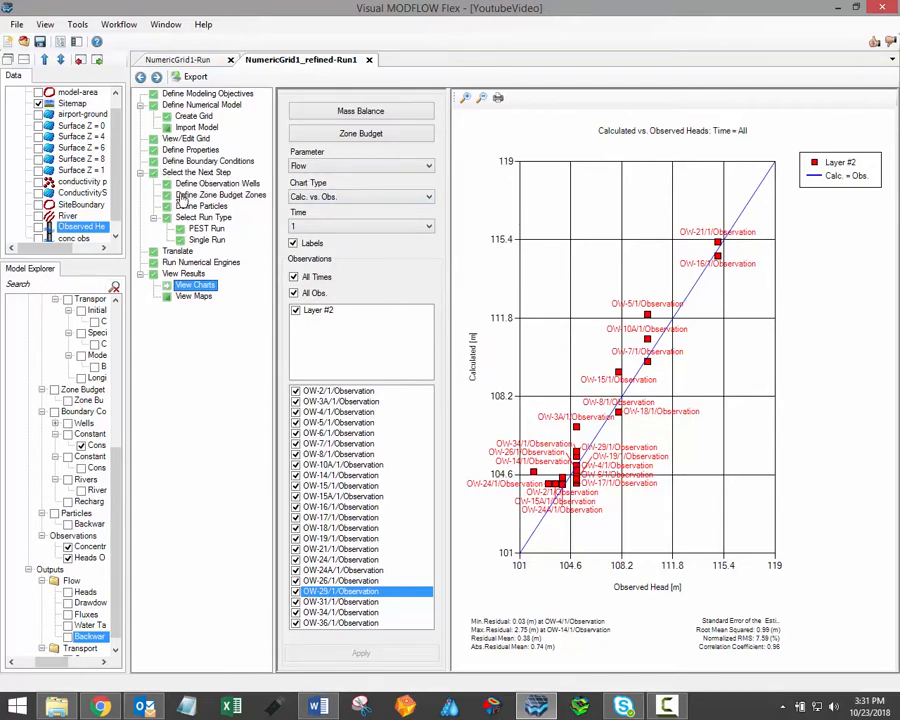
mouse_move(204, 220)
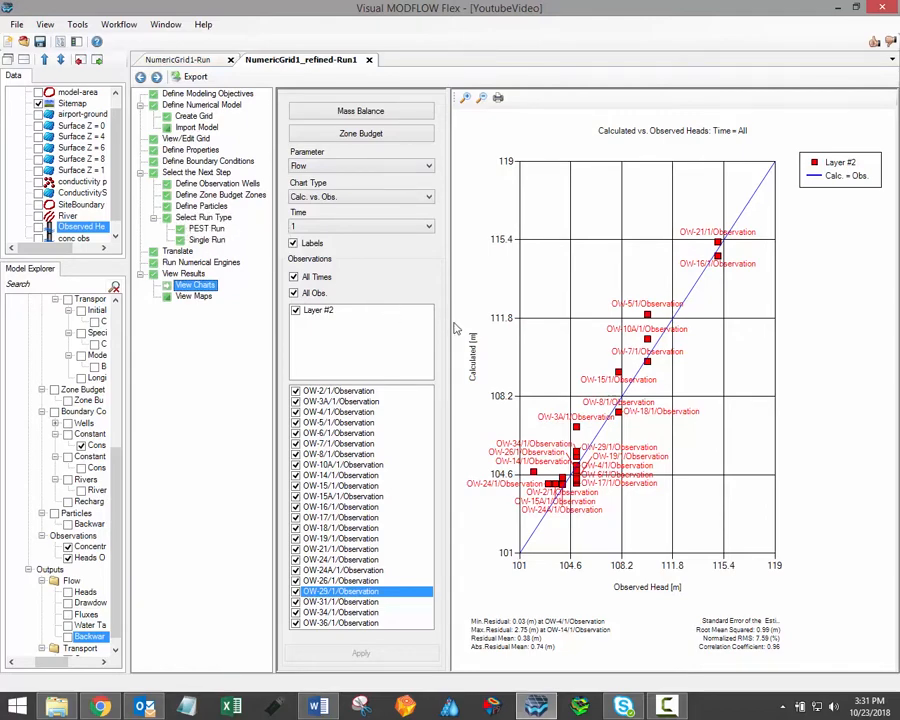
mouse_move(416, 190)
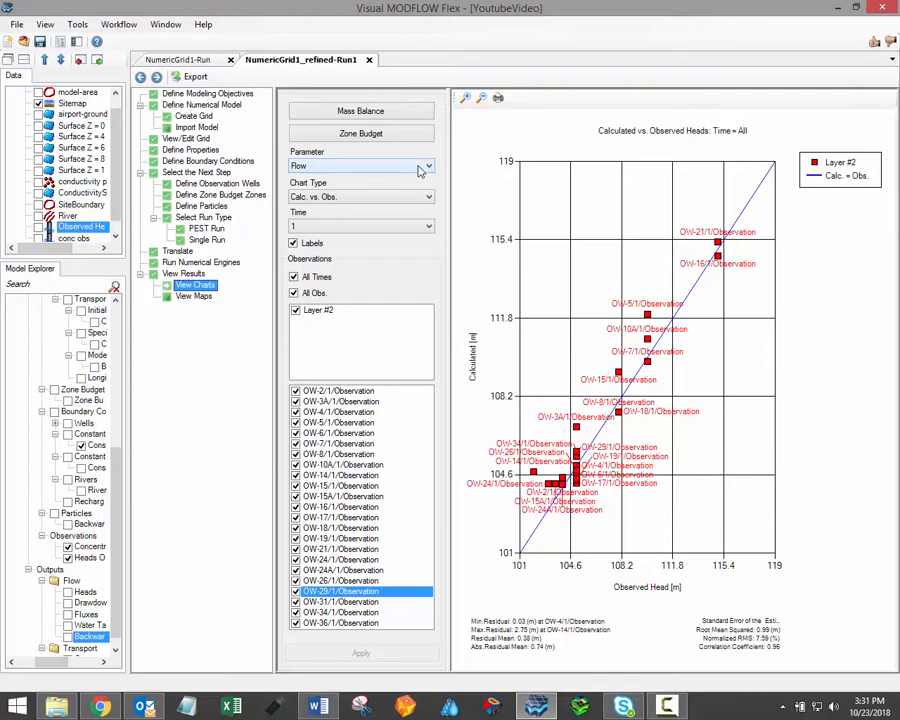
left_click(428, 166)
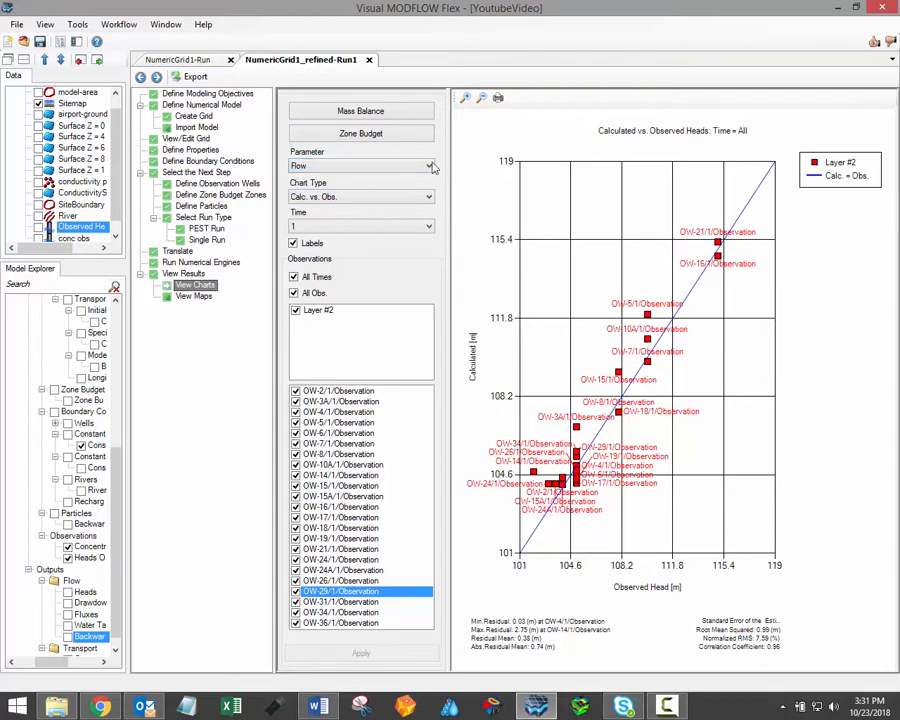
left_click(430, 164)
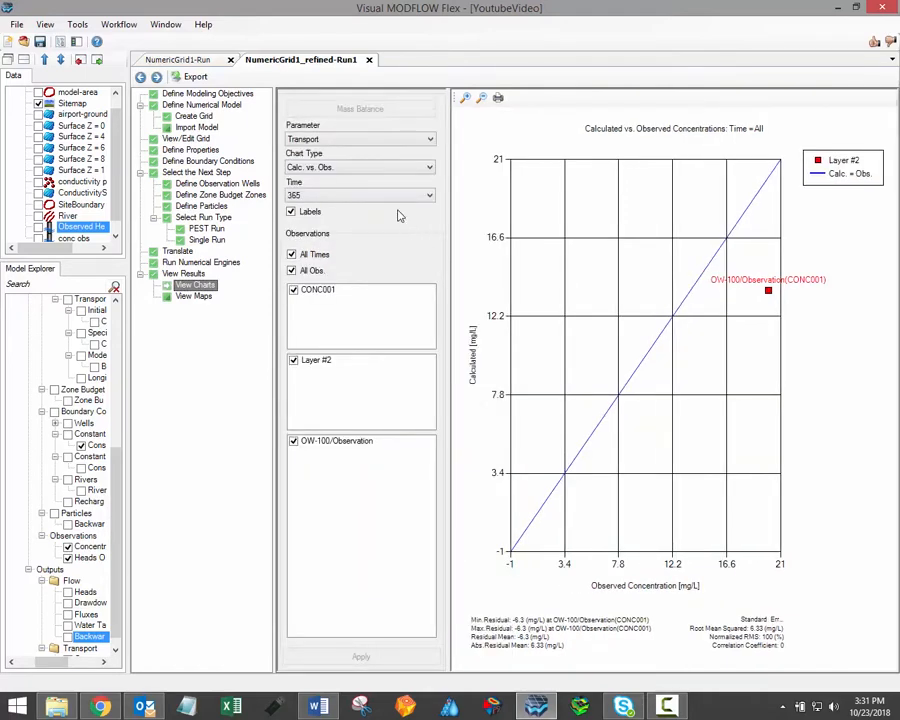
left_click(360, 168)
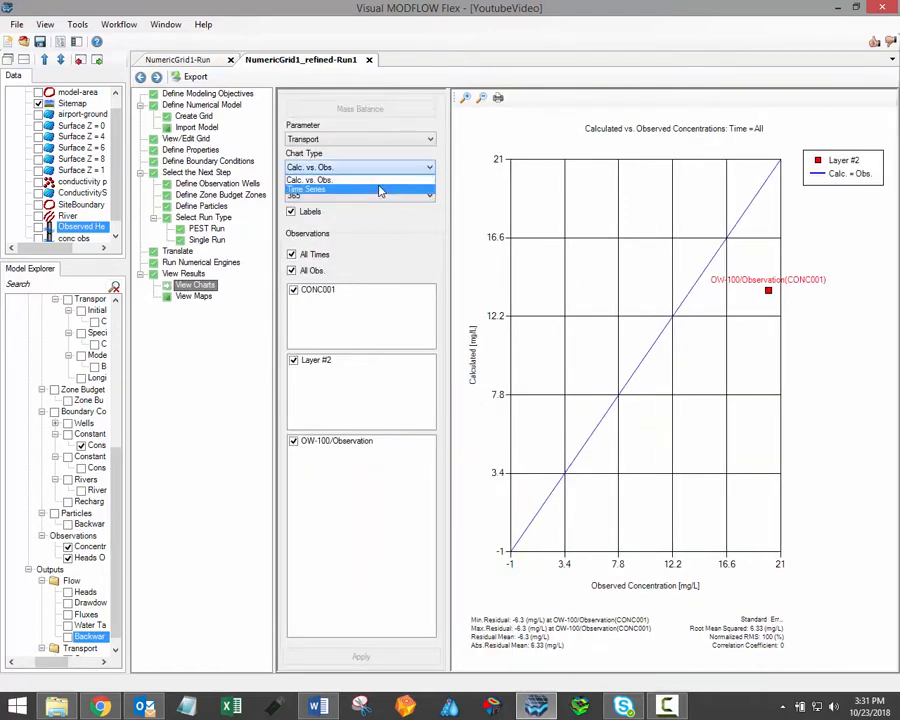
left_click(304, 170)
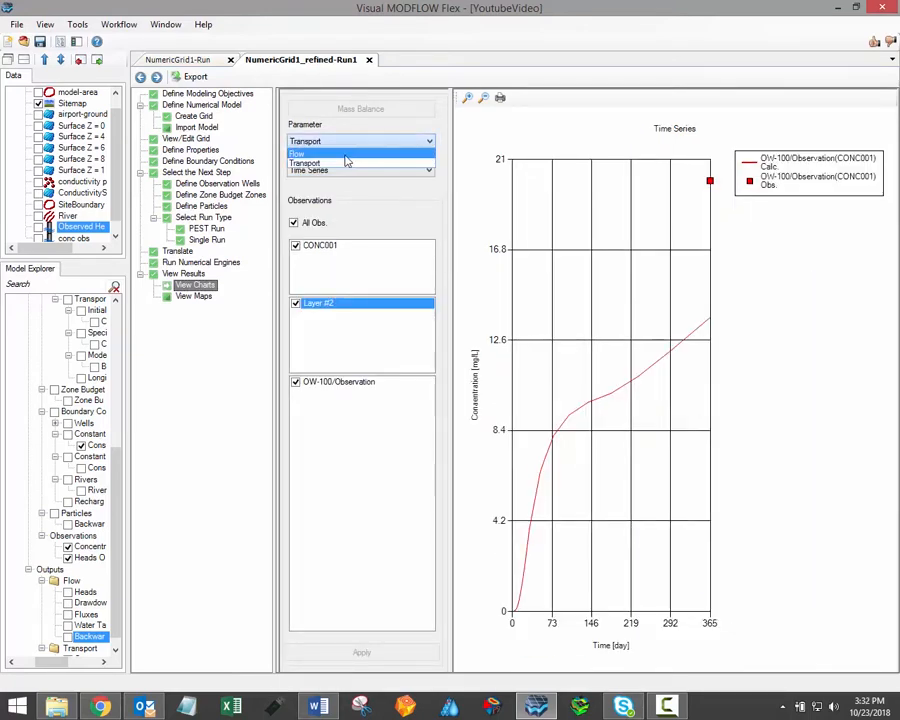
left_click(360, 140)
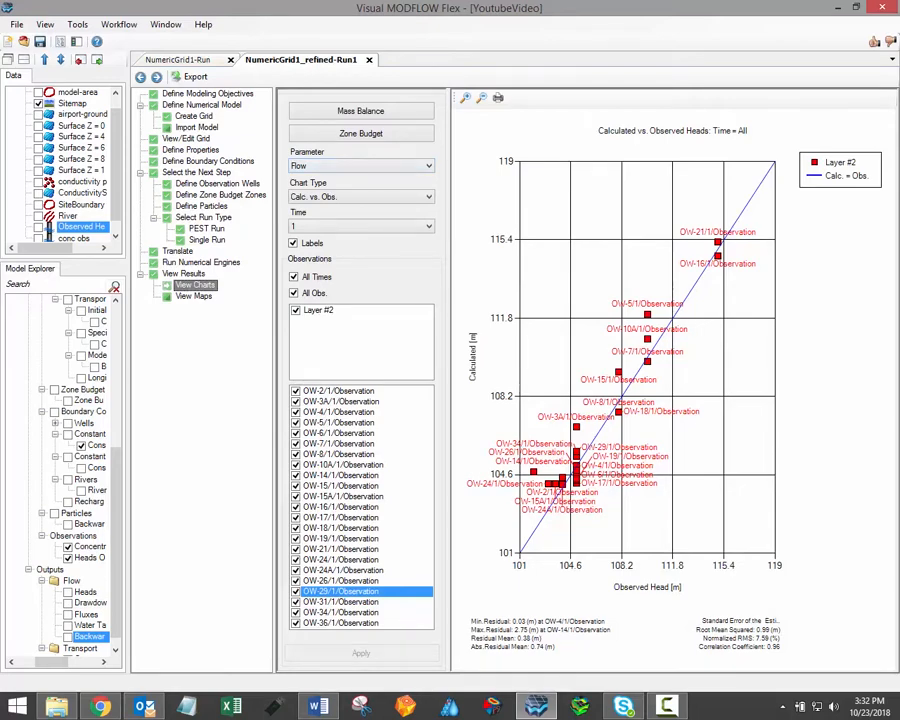
mouse_move(584, 206)
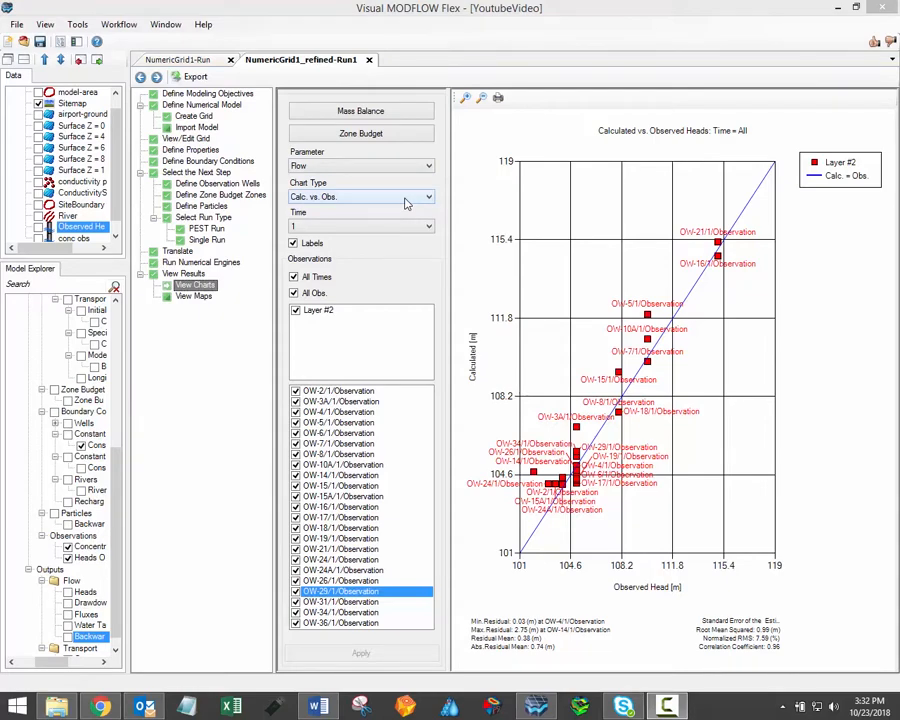
Review the chart types (Calc. vs. Obs., Time Series), keeping Calc. vs. Obs.
left_click(428, 196)
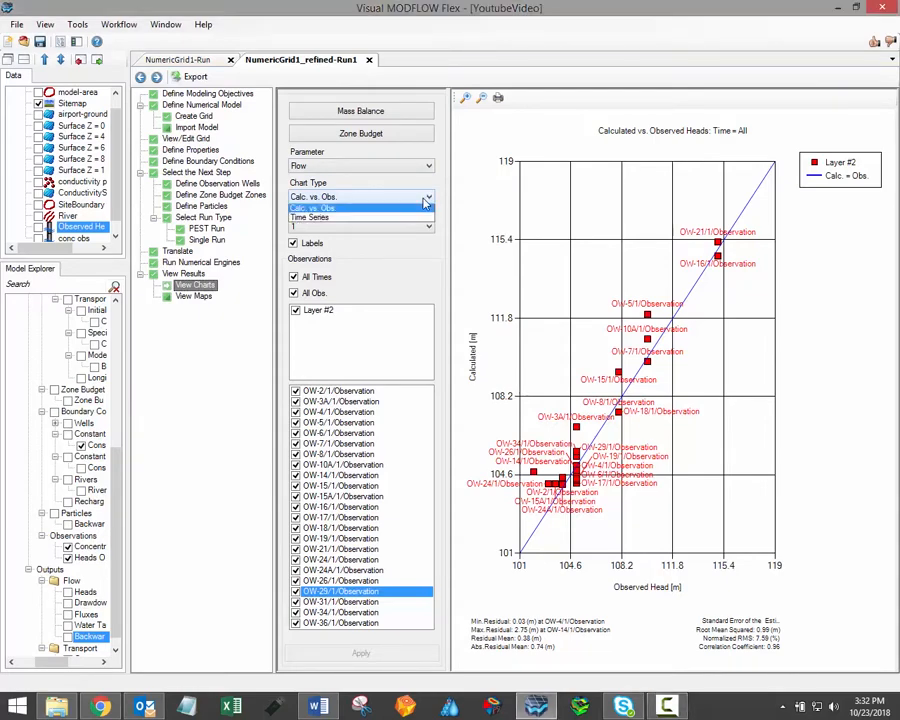
left_click(428, 196)
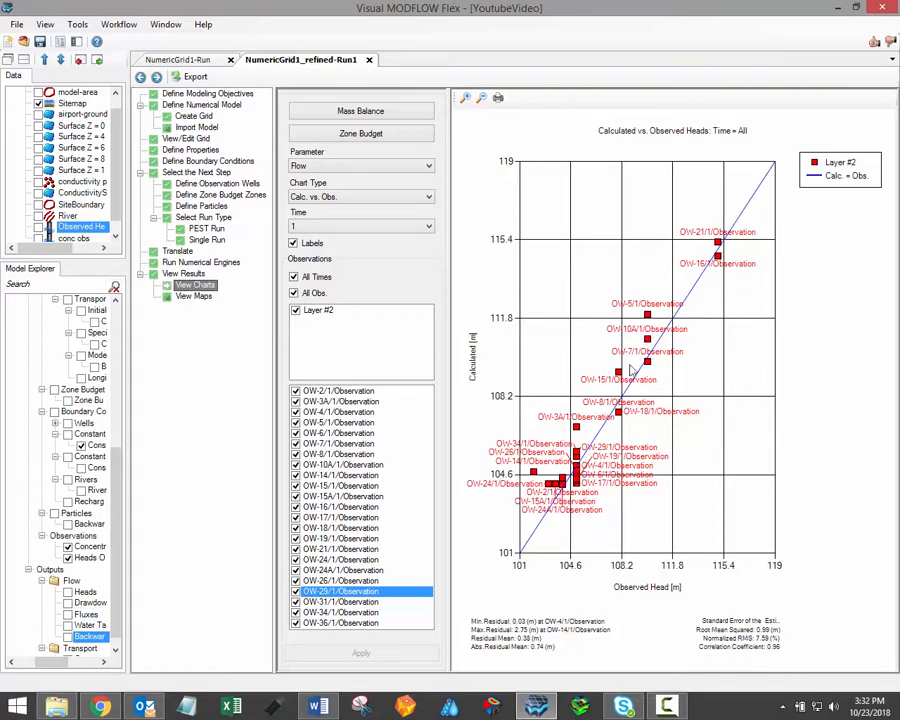
mouse_move(752, 234)
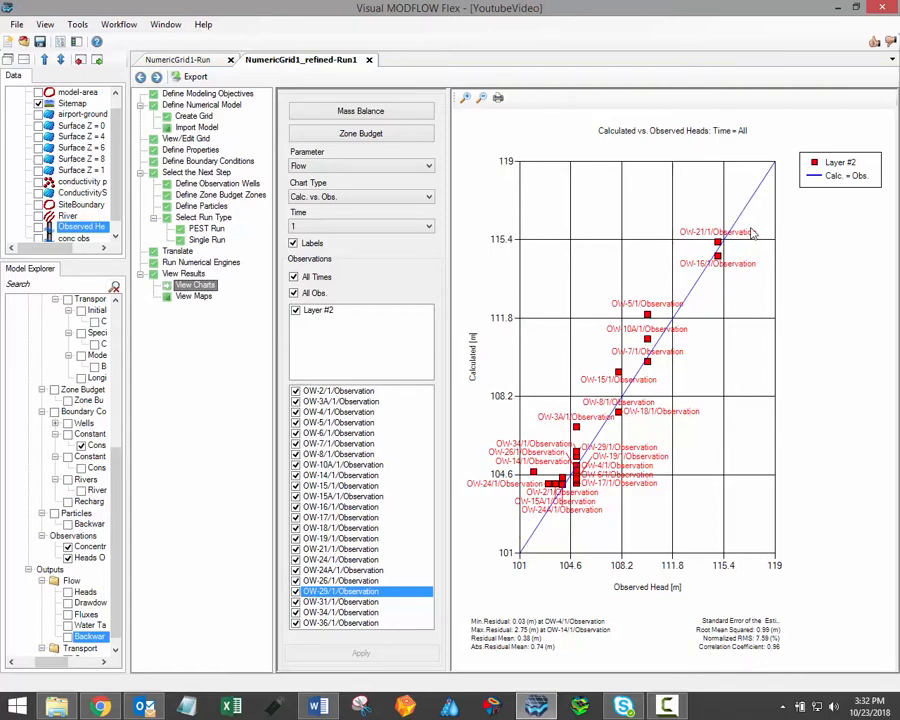
mouse_move(488, 602)
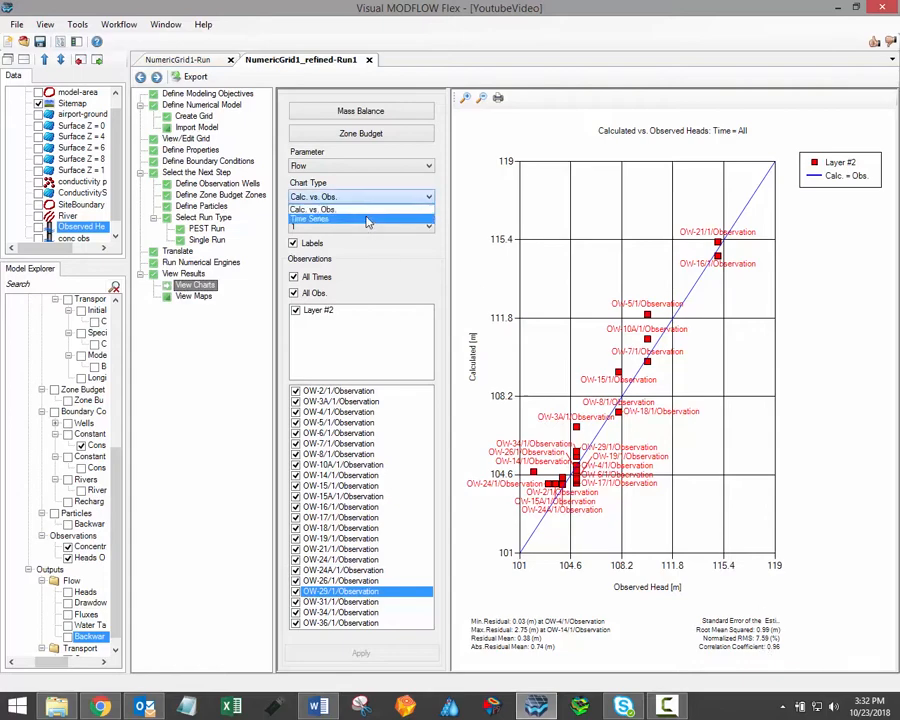
Chart heads as a Time Series for a changed selection of observation wells.
left_click(360, 218)
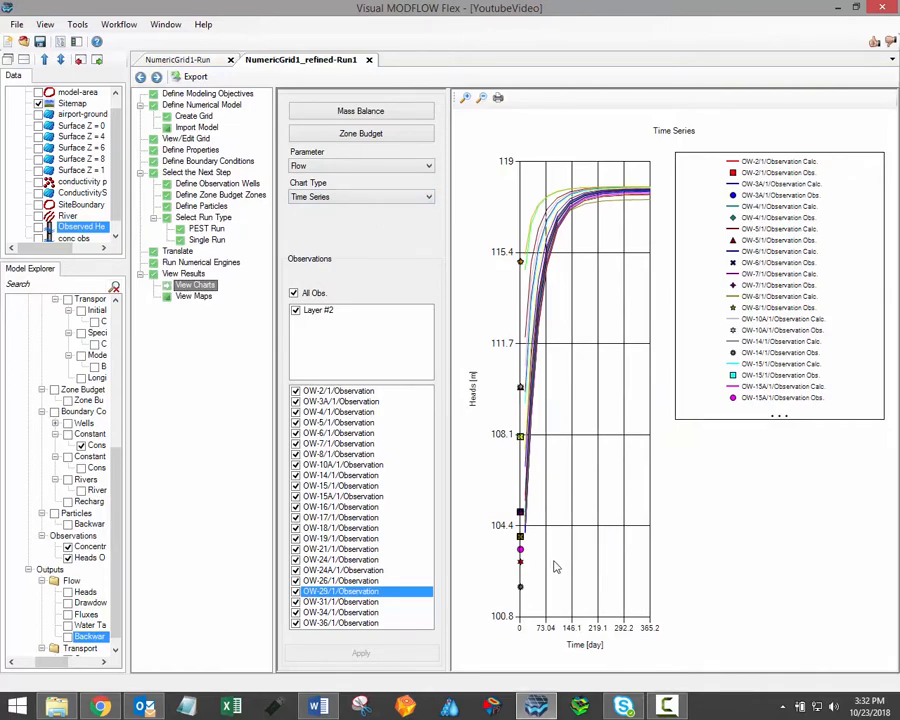
mouse_move(512, 396)
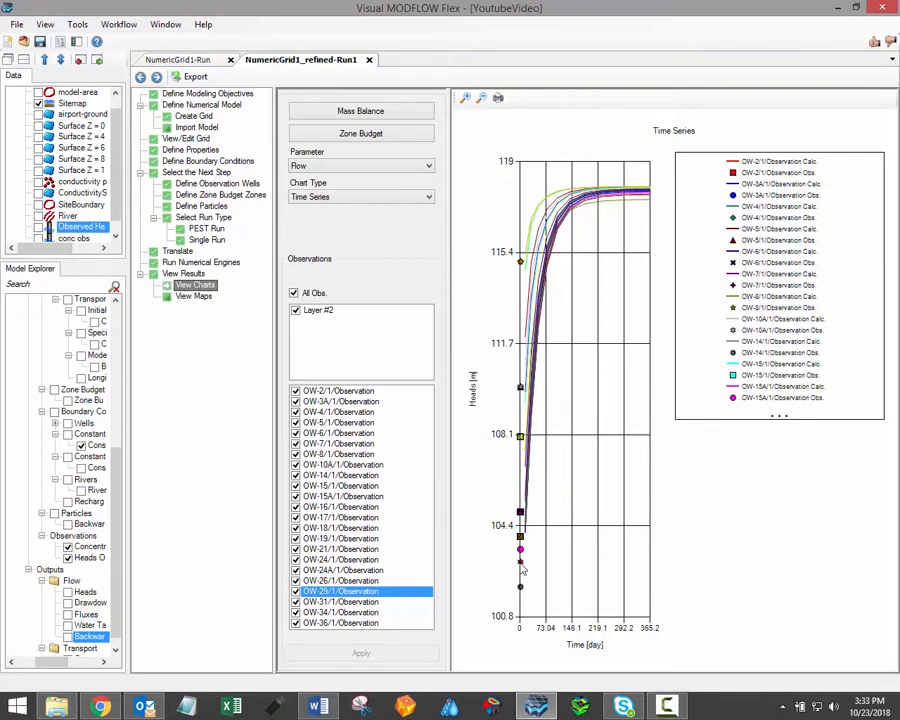
mouse_move(528, 564)
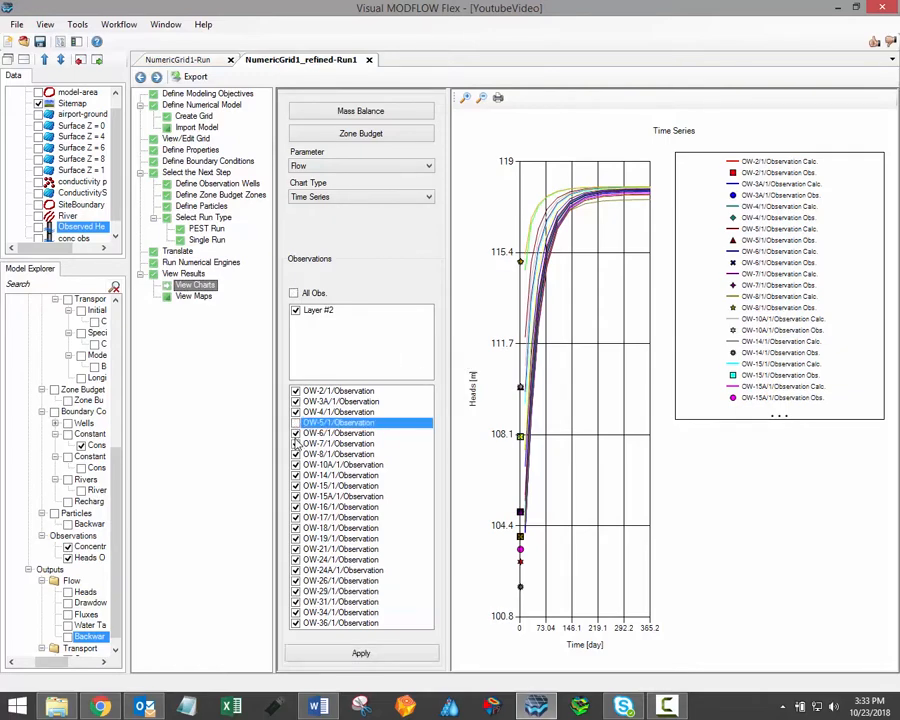
left_click(340, 528)
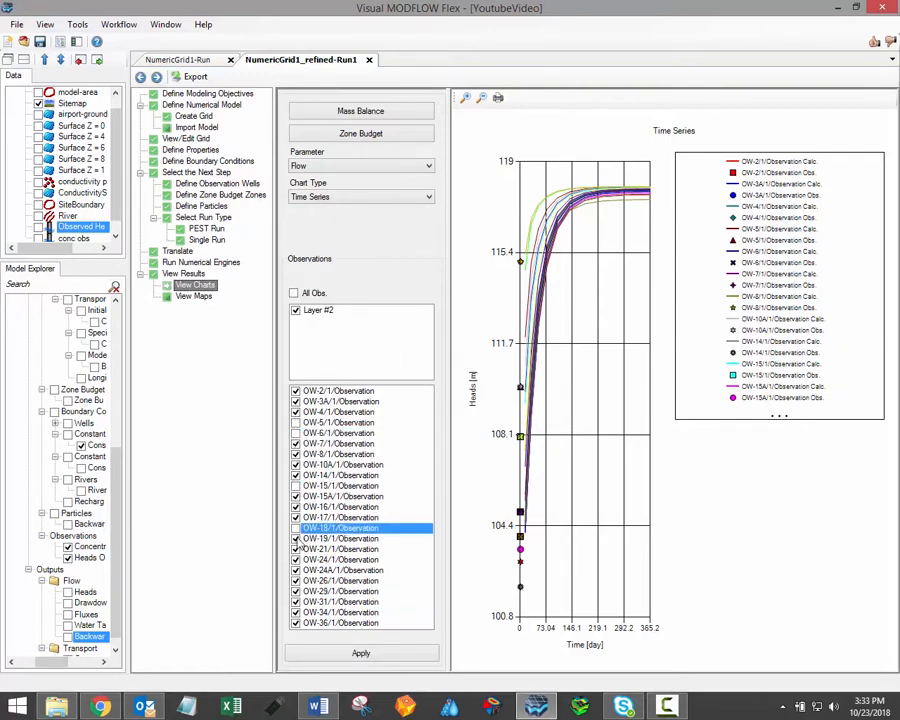
left_click(340, 592)
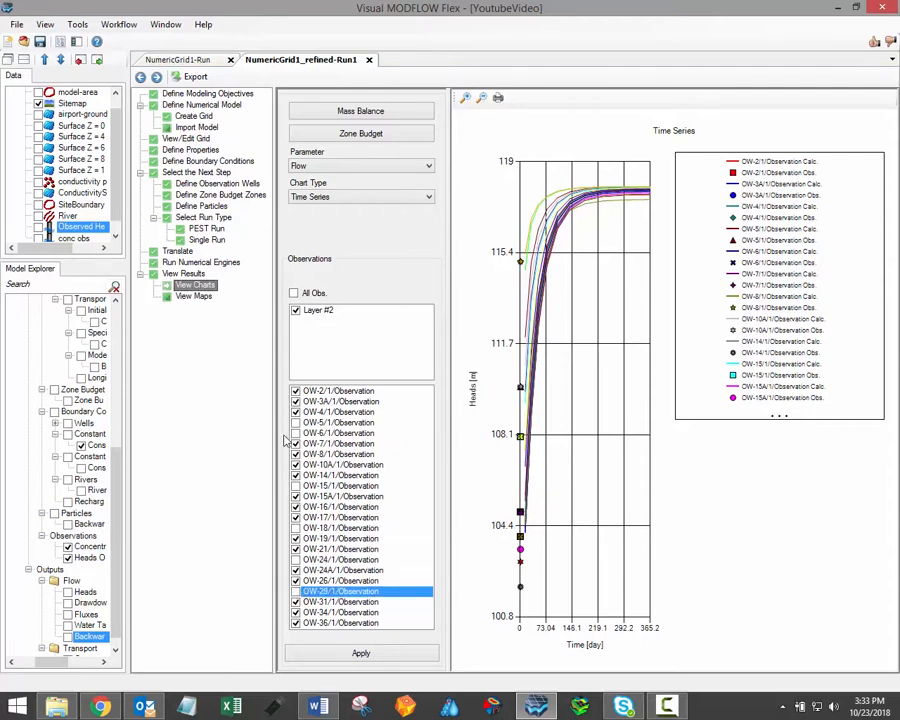
left_click(360, 652)
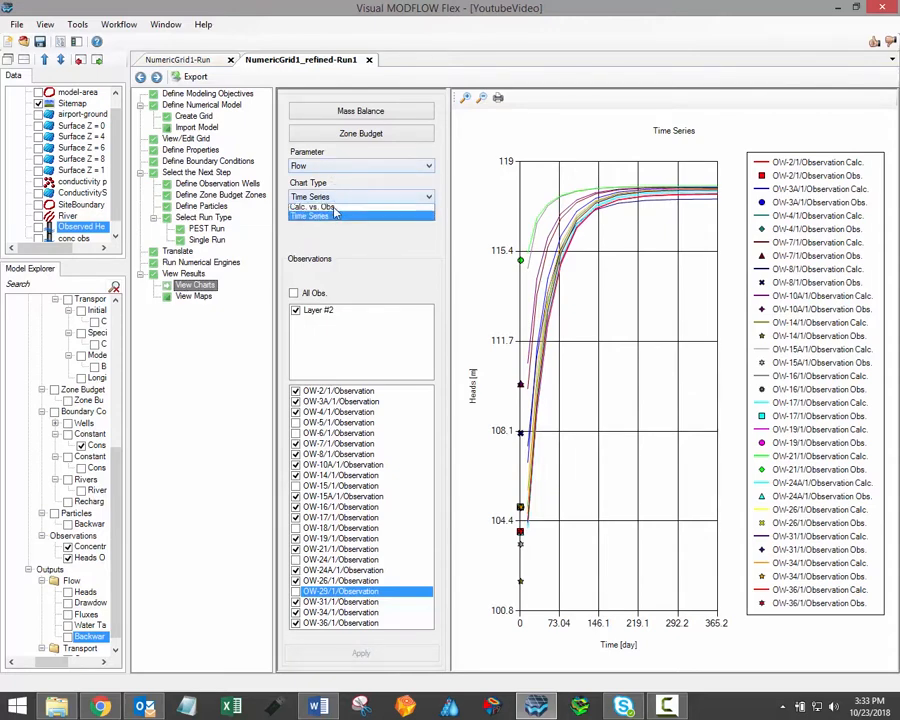
left_click(360, 196)
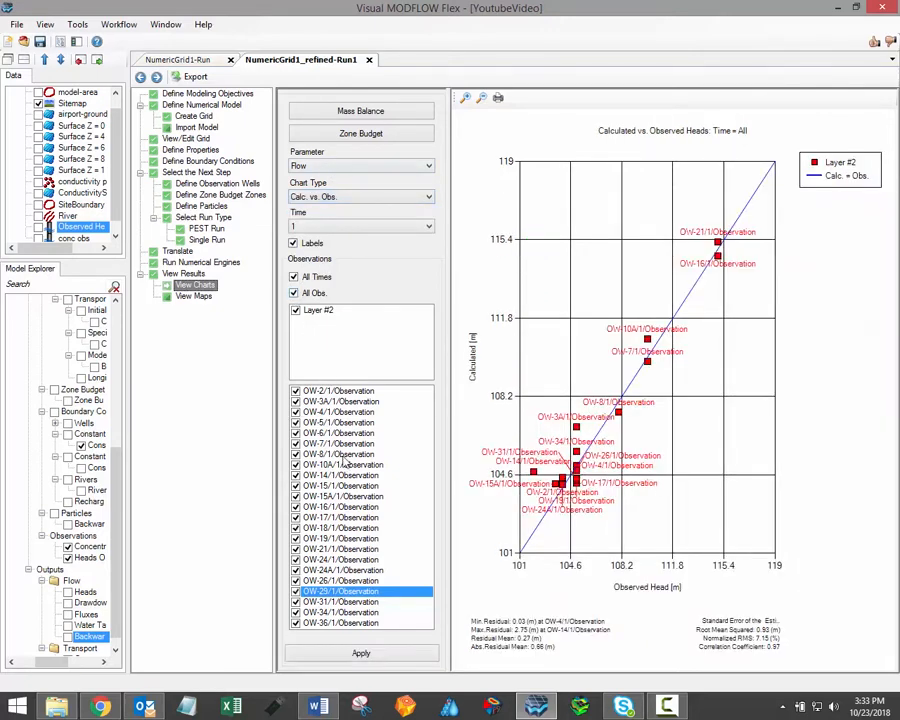
left_click(360, 652)
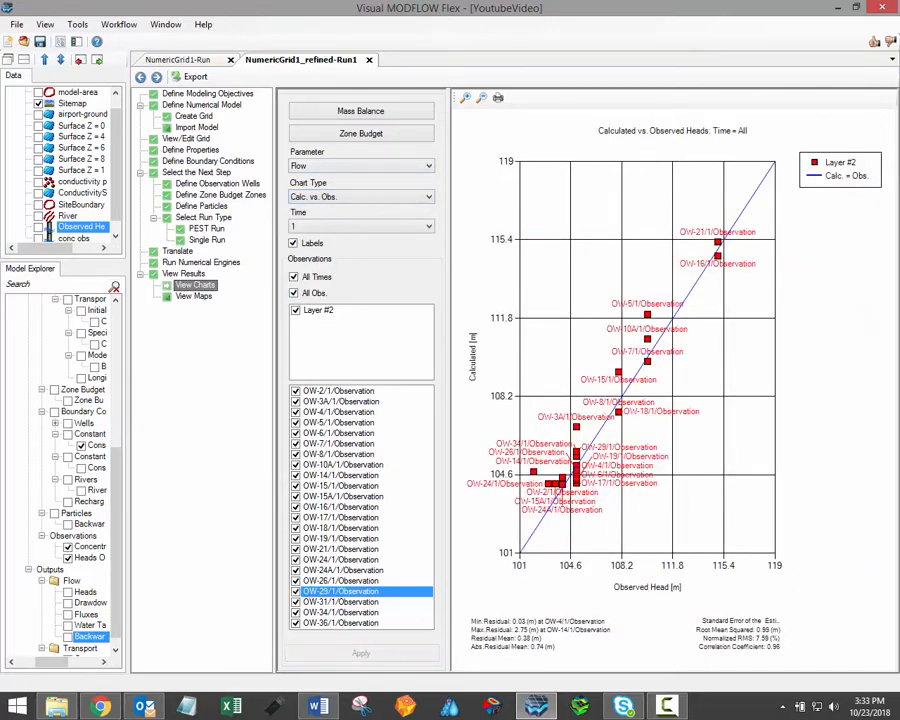
mouse_move(564, 200)
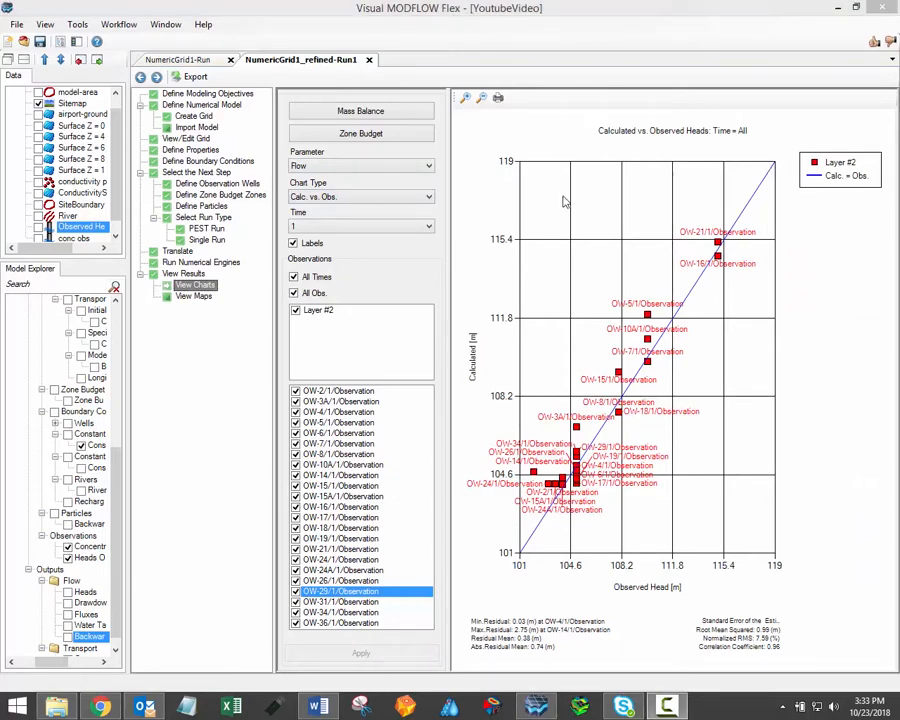
mouse_move(528, 224)
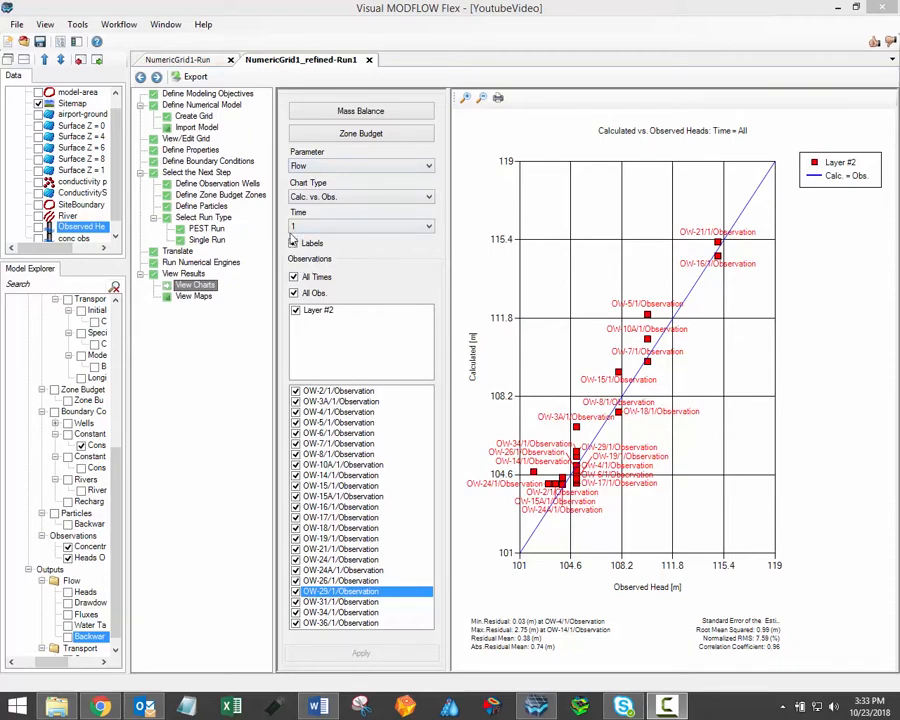
left_click(296, 244)
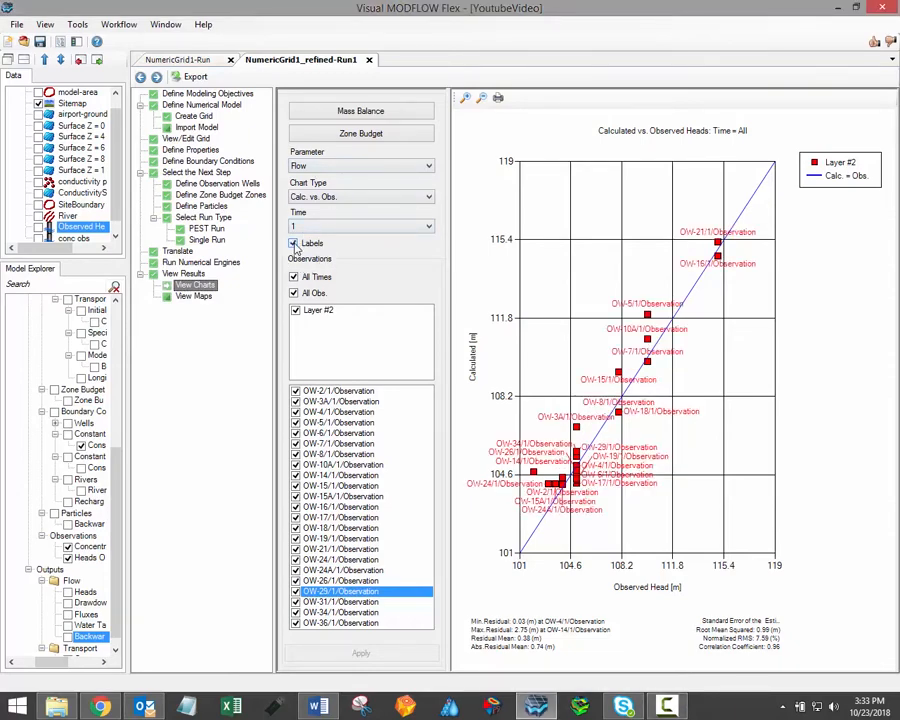
left_click(294, 244)
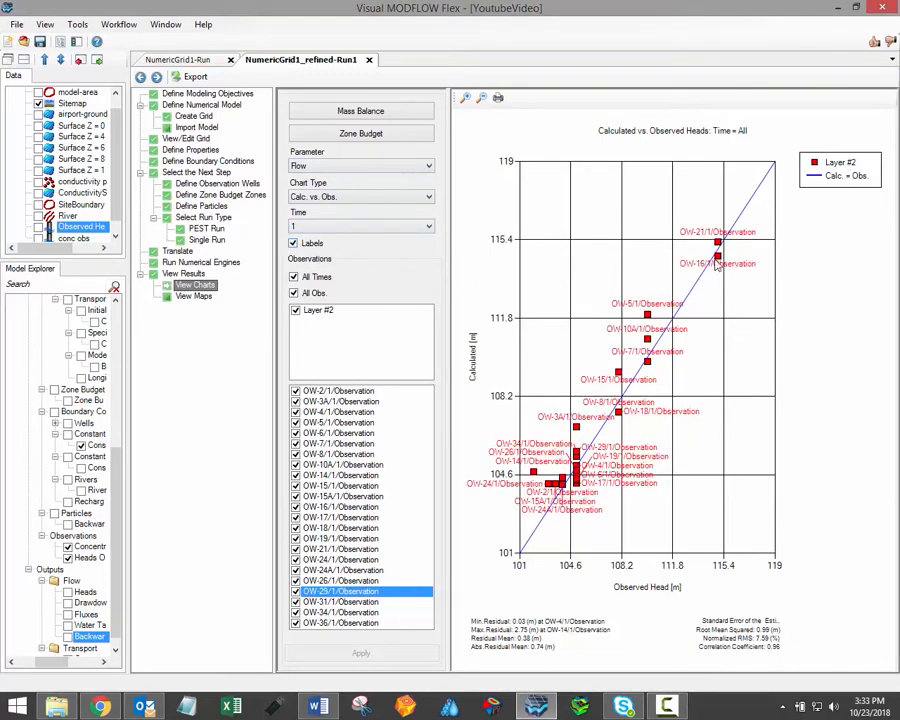
mouse_move(718, 262)
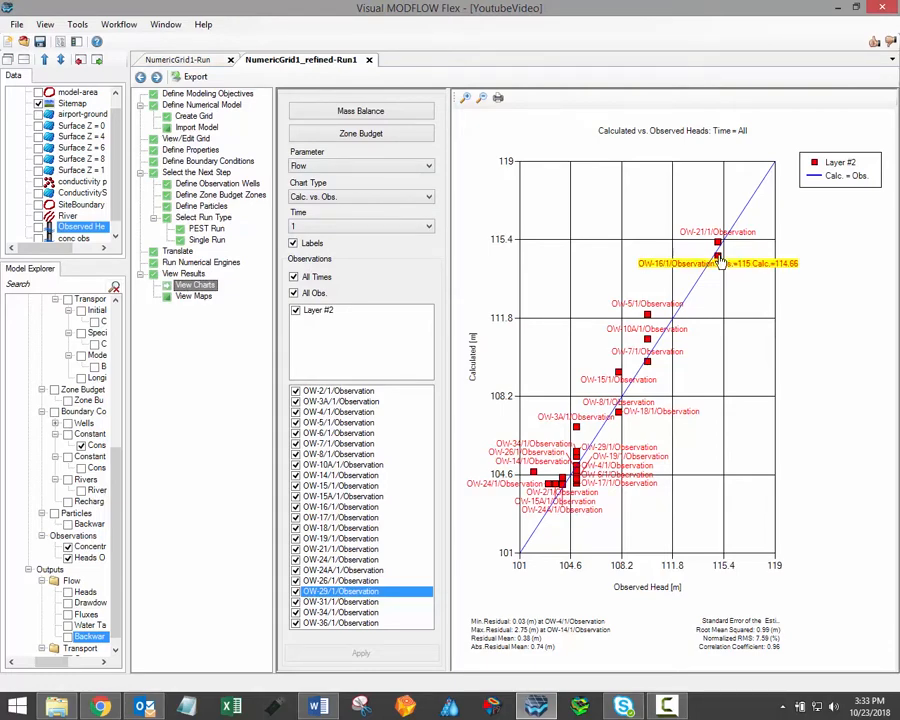
mouse_move(632, 272)
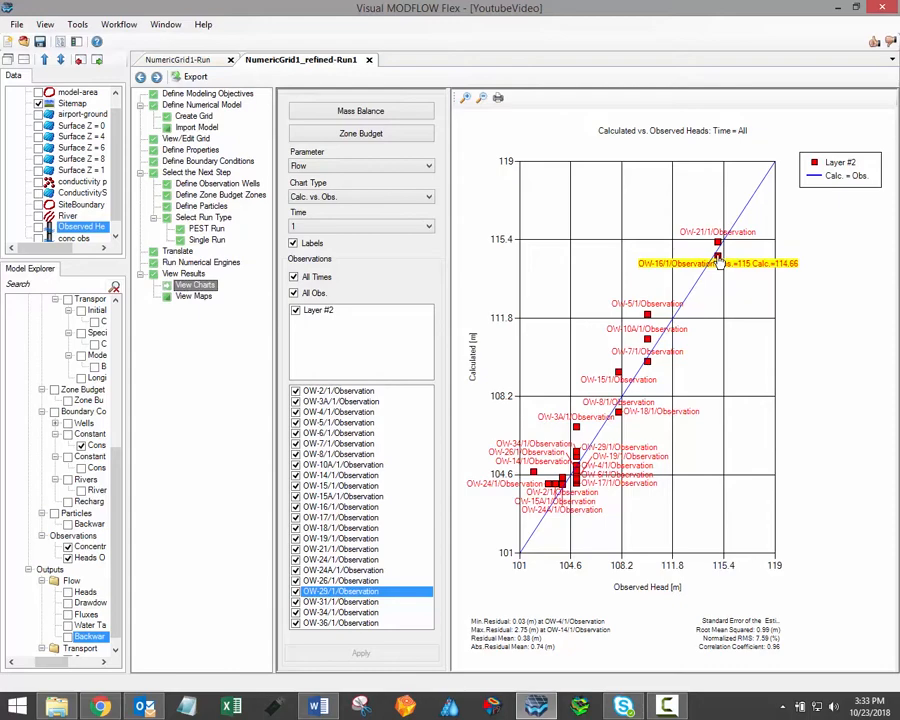
mouse_move(718, 260)
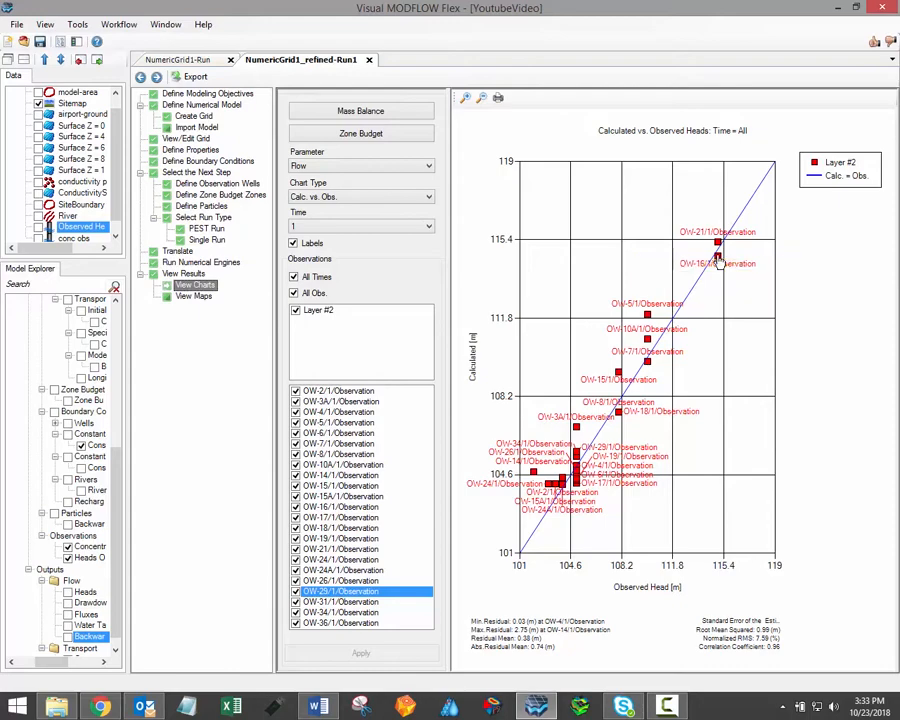
mouse_move(584, 336)
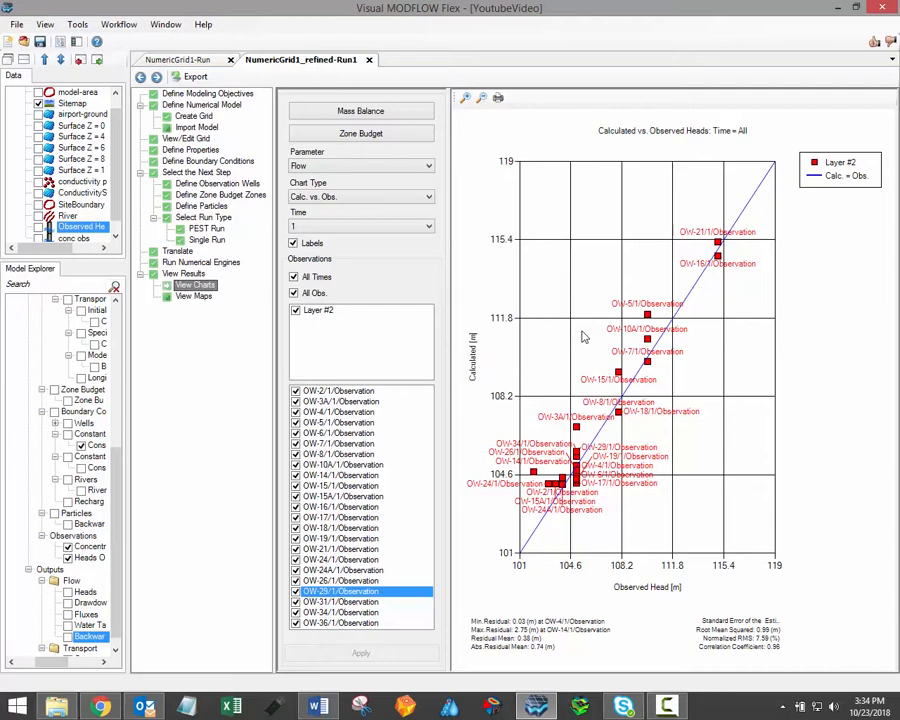
mouse_move(532, 330)
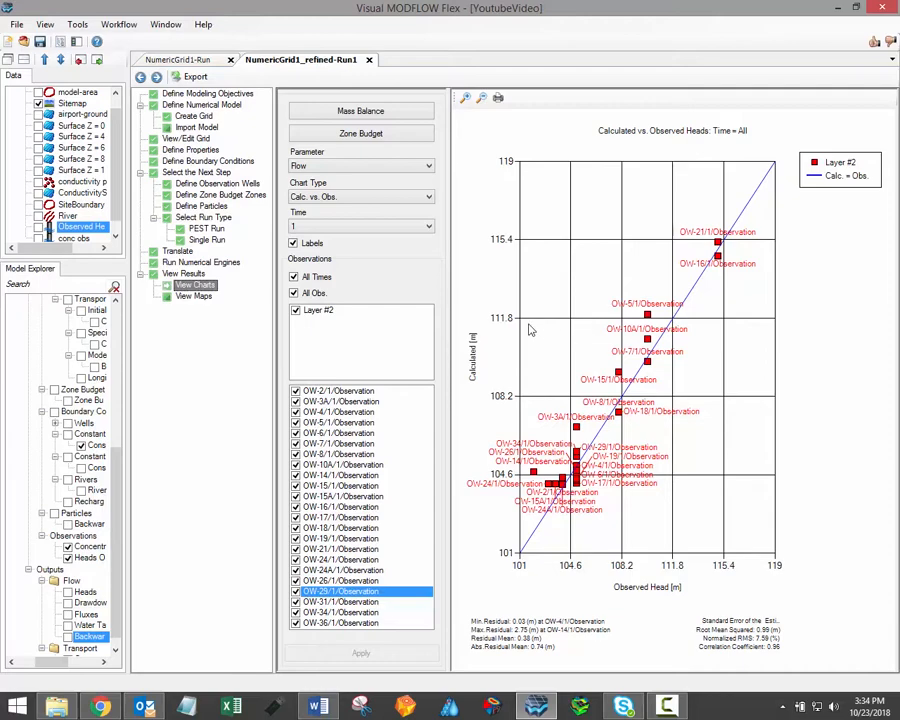
mouse_move(416, 238)
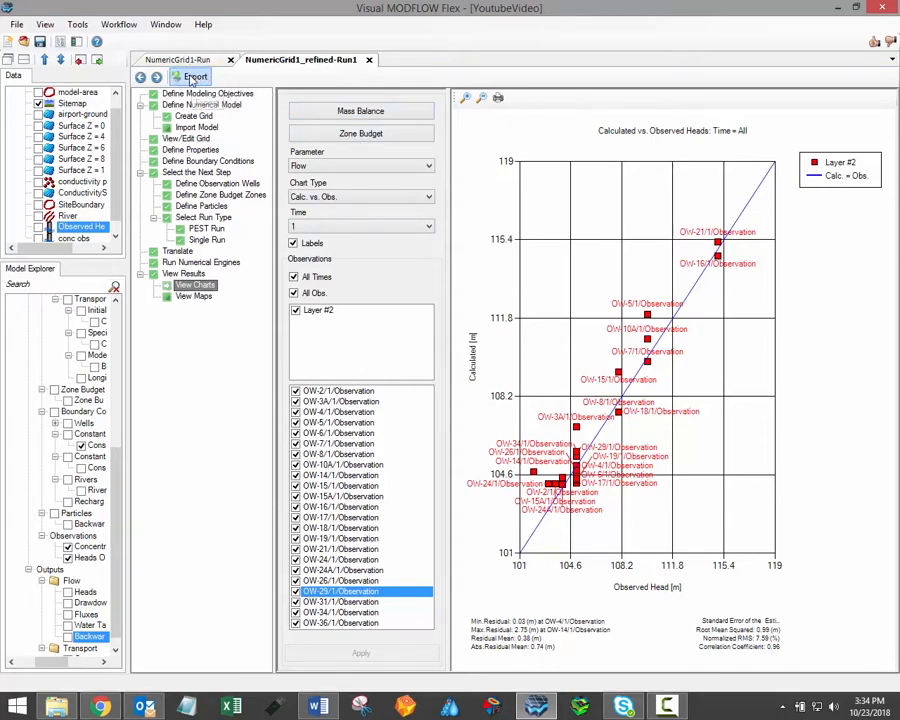
Export the heads chart data to a CSV named 'Calcul...' on the Desktop.
left_click(196, 76)
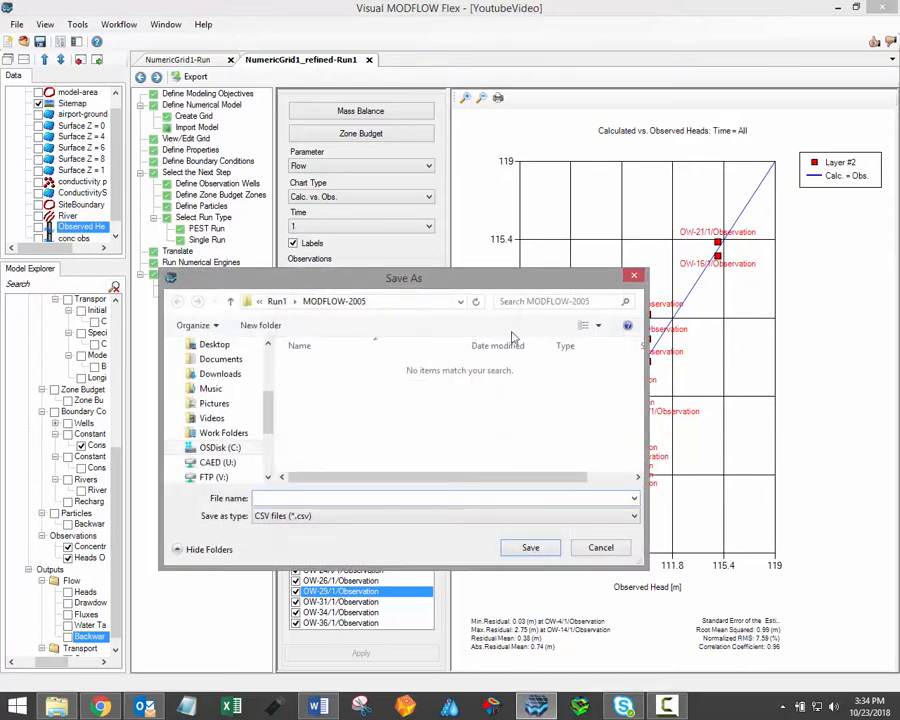
left_click(214, 344)
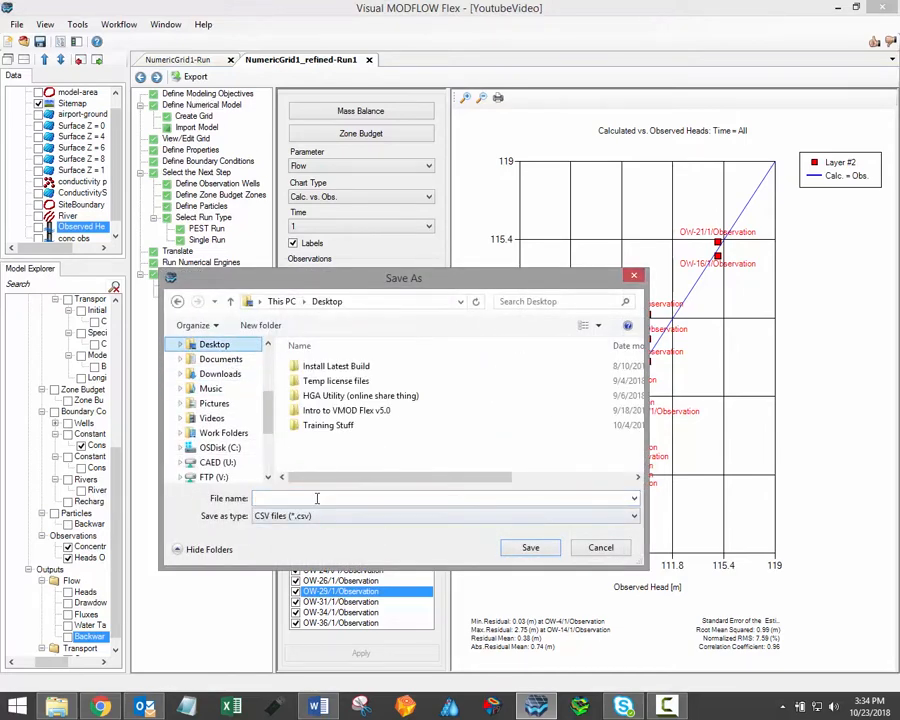
type("Calcul")
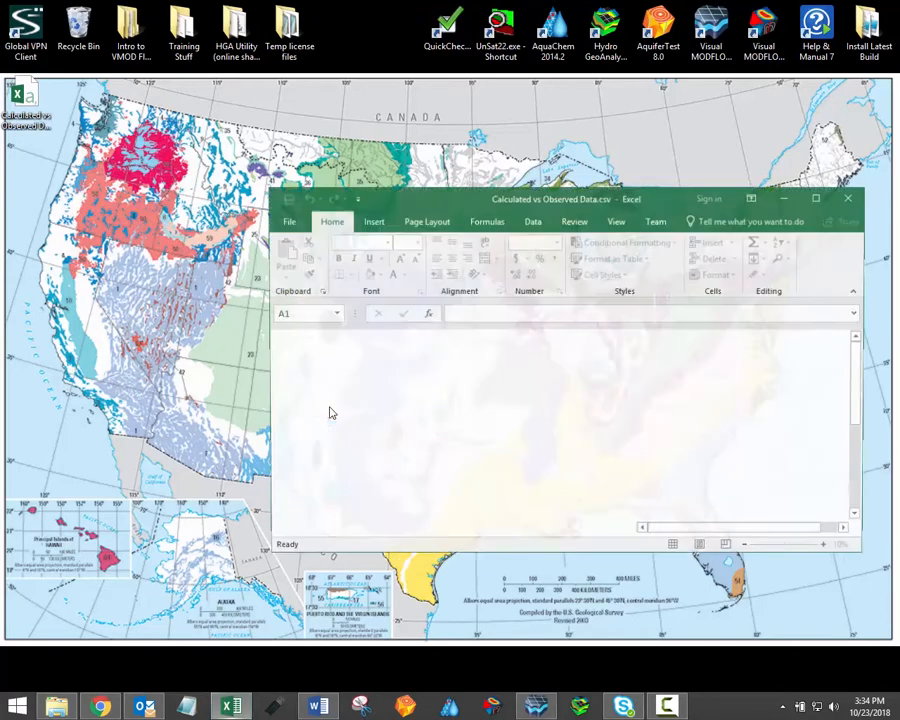
View the exported Calculated vs Observed heads CSV in Excel.
left_click(816, 198)
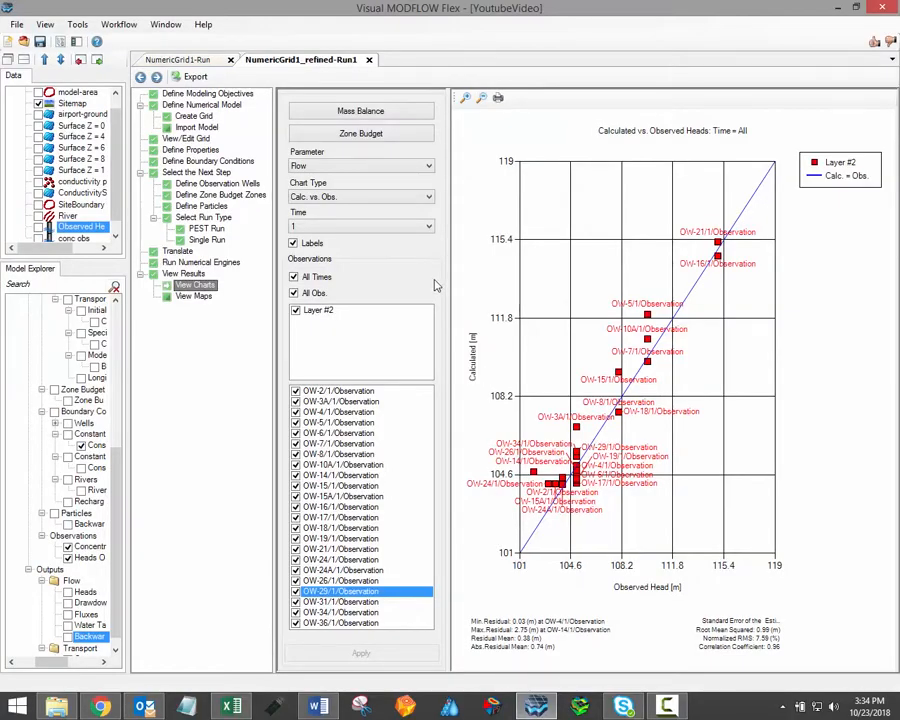
mouse_move(460, 152)
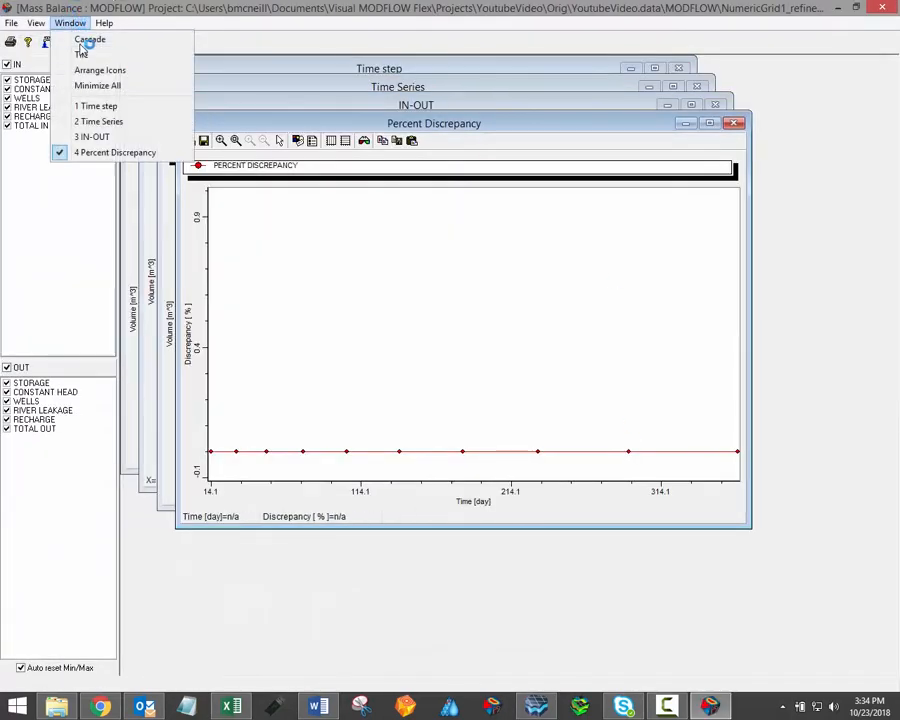
Tile the four Mass Balance chart windows side by side.
left_click(80, 54)
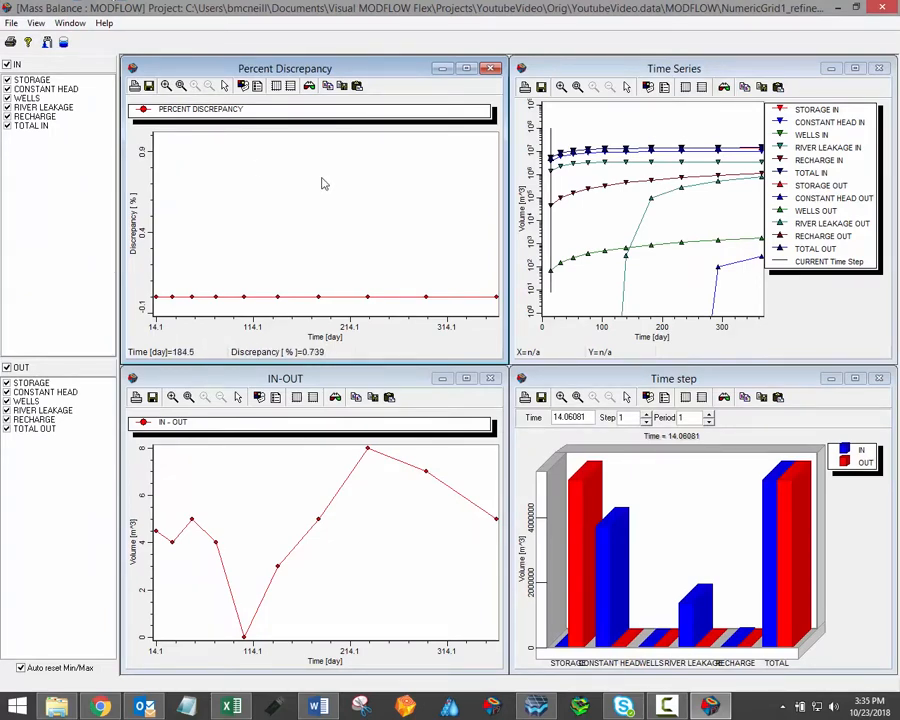
mouse_move(584, 364)
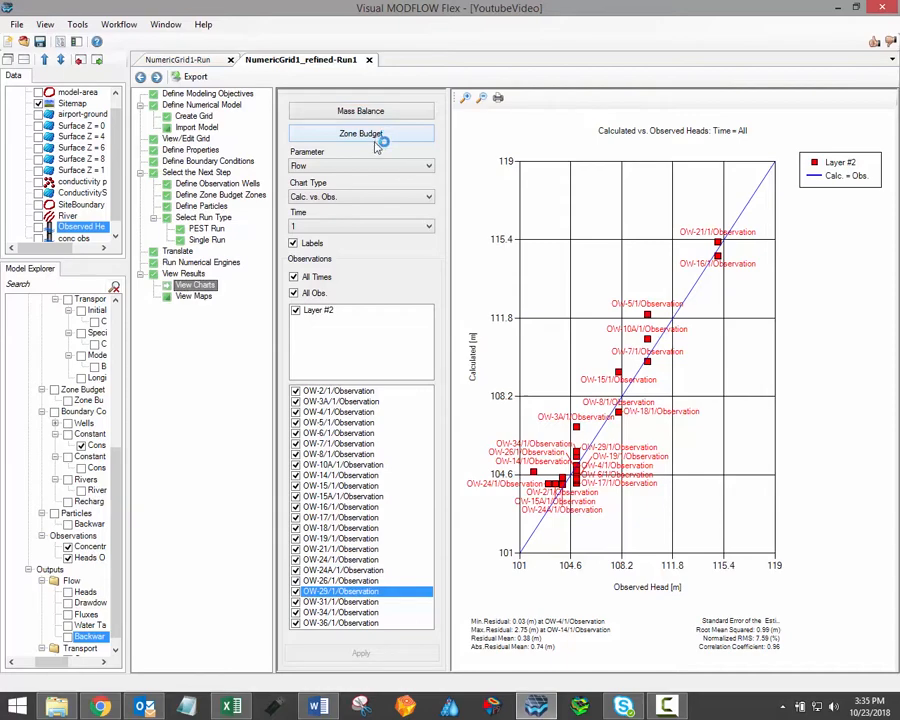
Launch the Zone Budget charts for the model run.
left_click(360, 132)
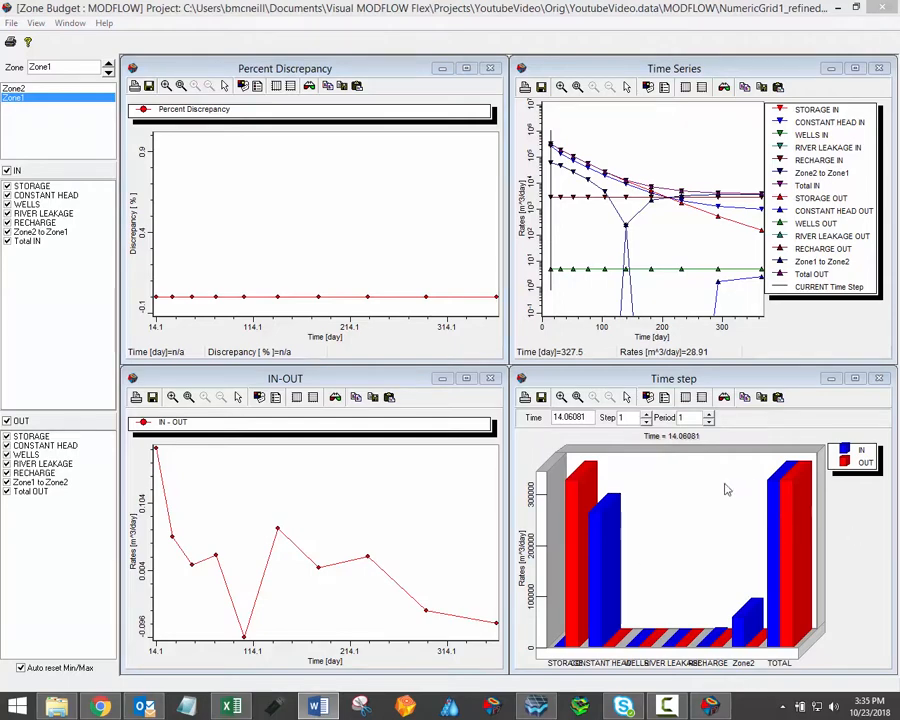
mouse_move(640, 204)
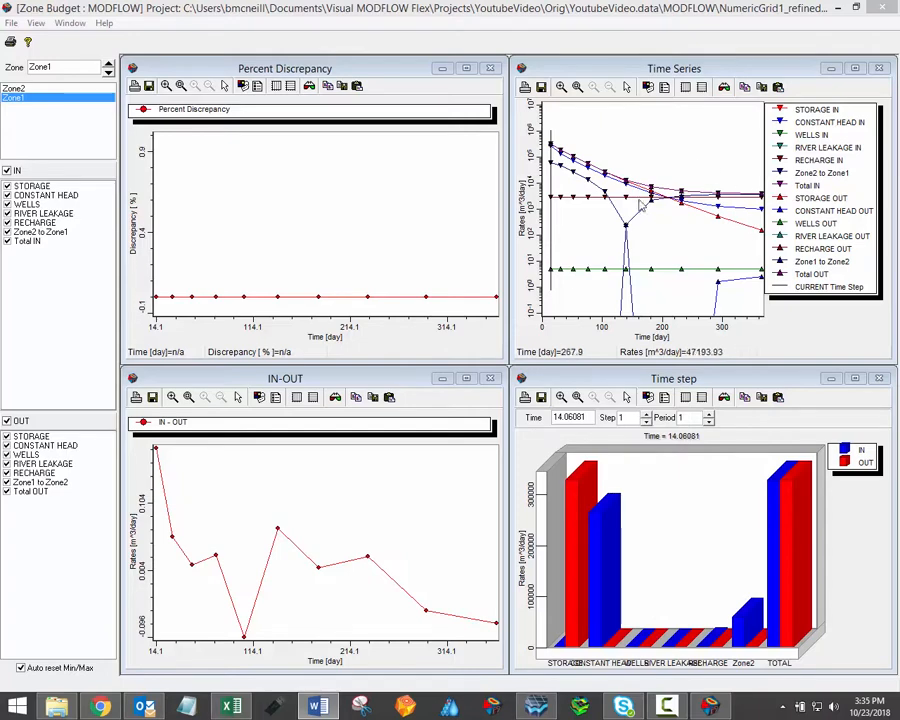
mouse_move(418, 304)
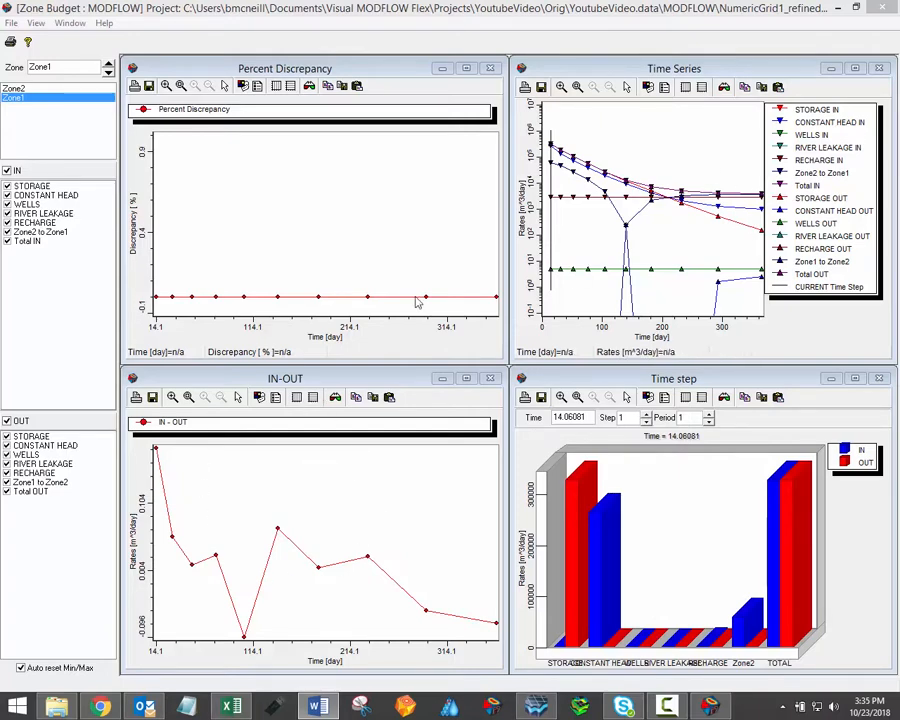
mouse_move(164, 274)
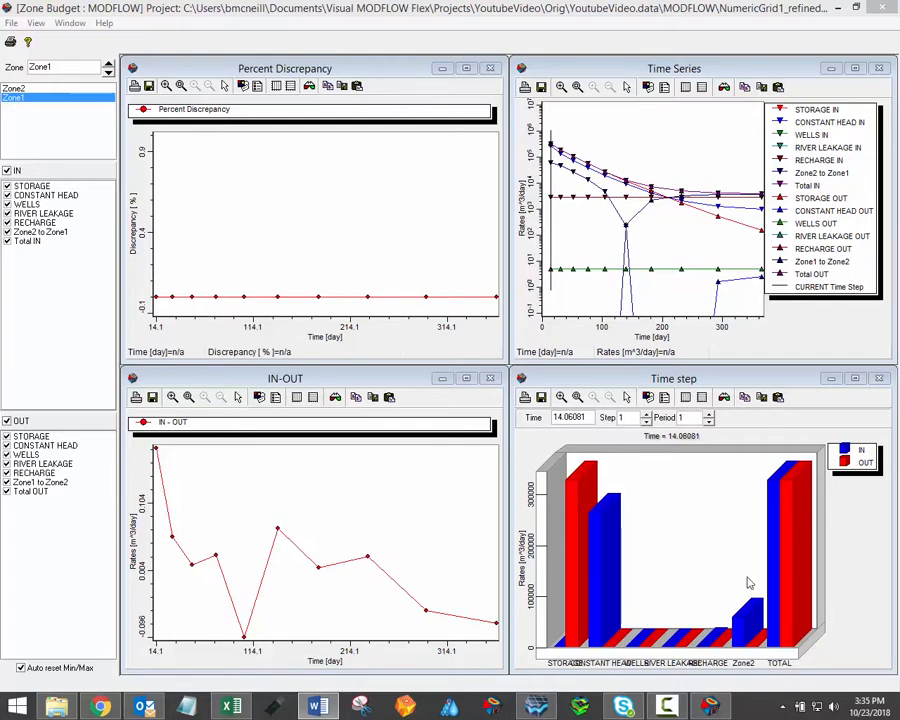
mouse_move(700, 512)
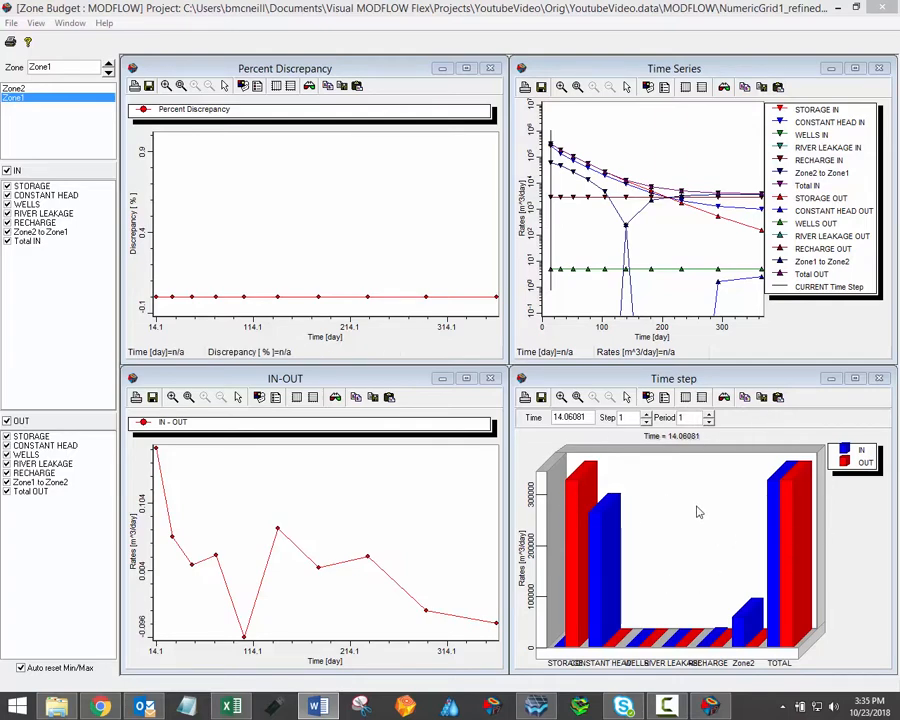
mouse_move(728, 504)
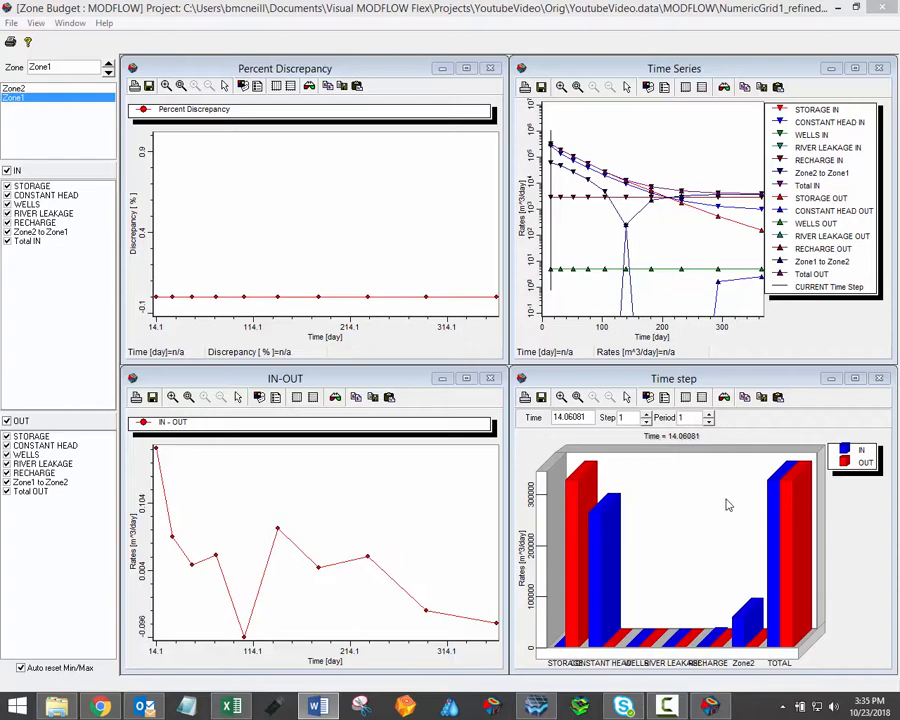
mouse_move(716, 468)
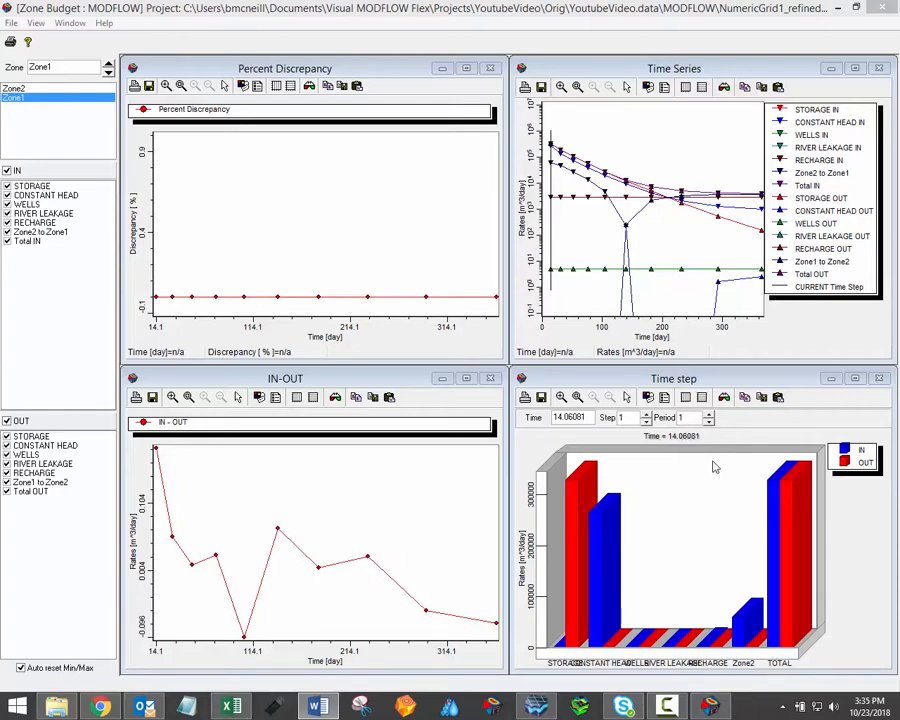
mouse_move(688, 150)
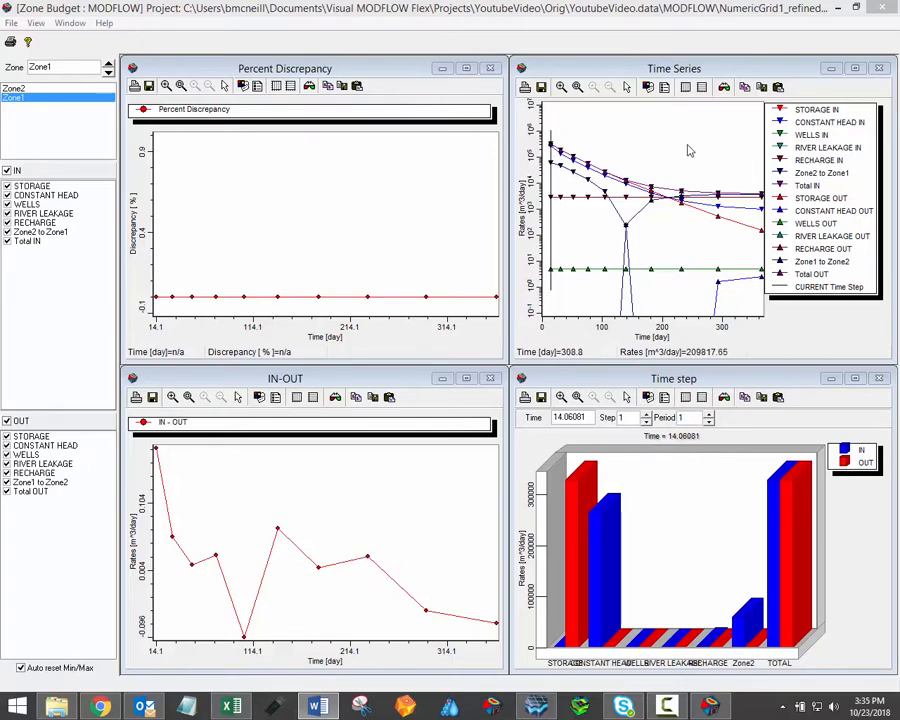
mouse_move(680, 192)
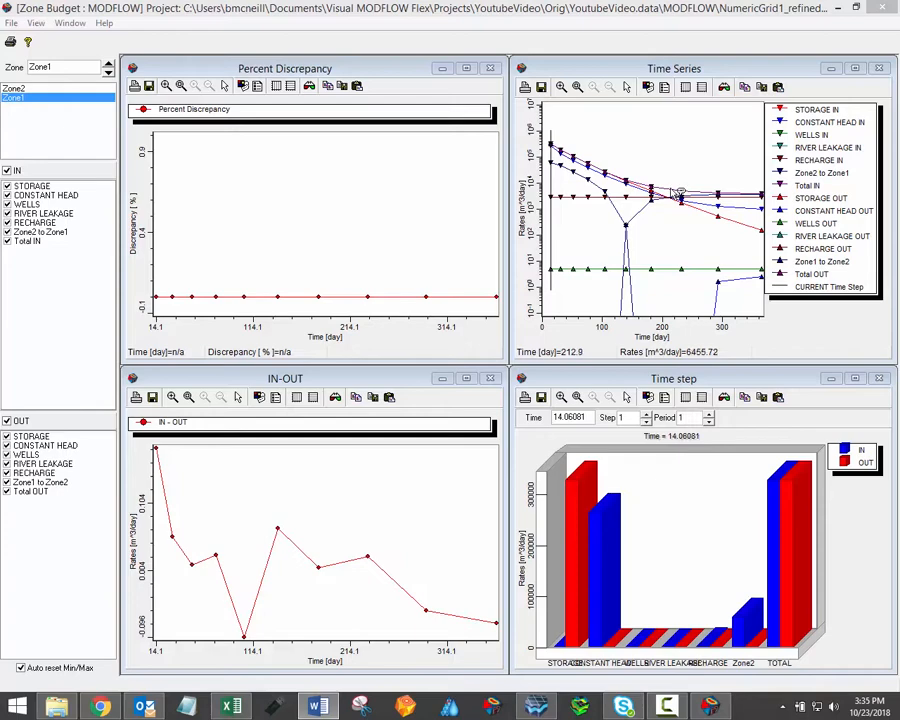
mouse_move(400, 422)
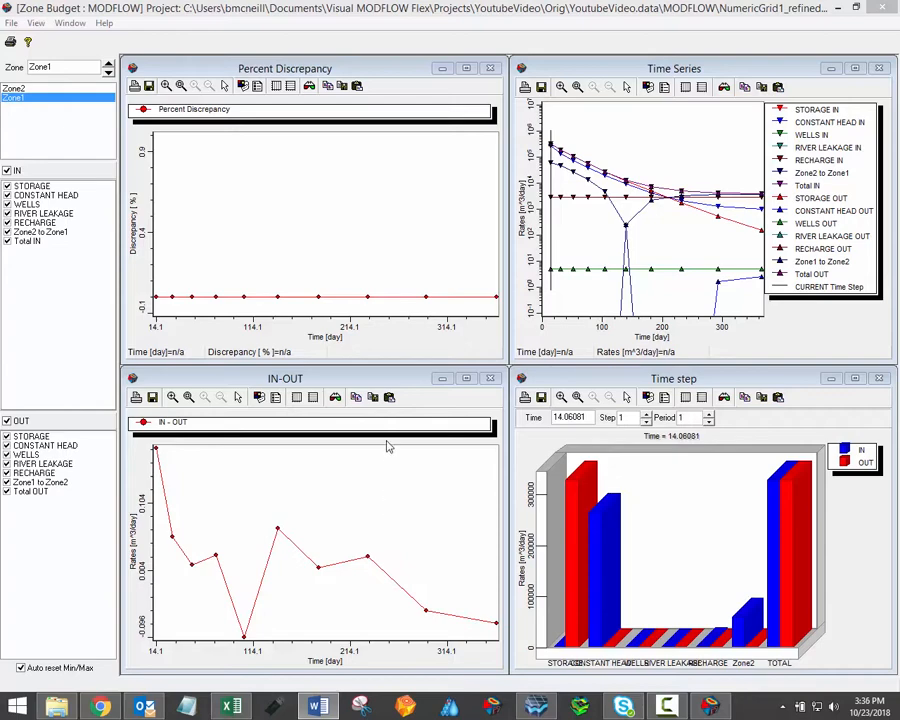
mouse_move(390, 218)
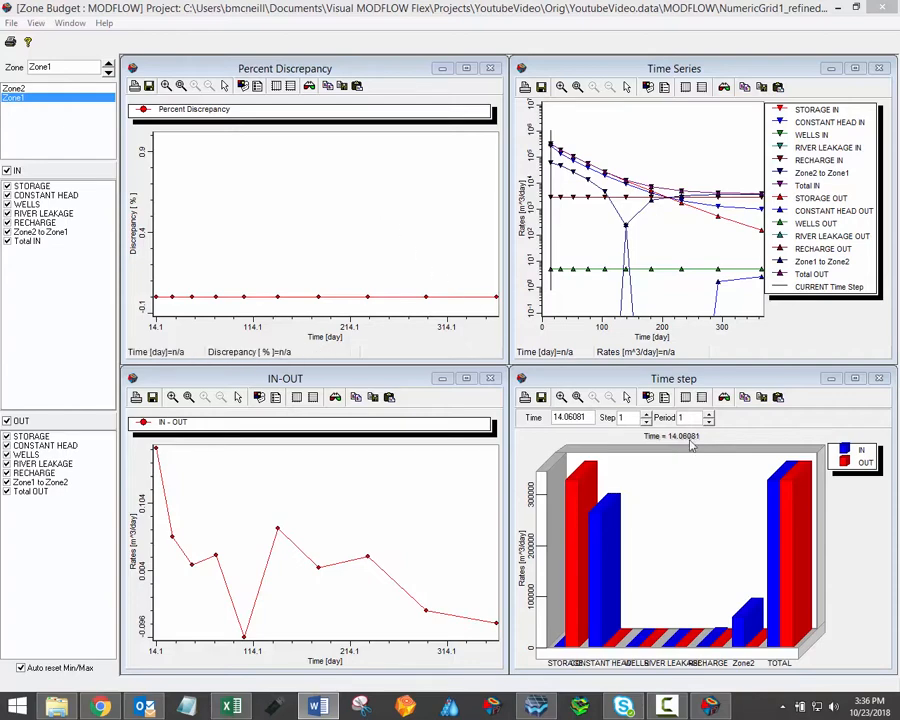
mouse_move(668, 428)
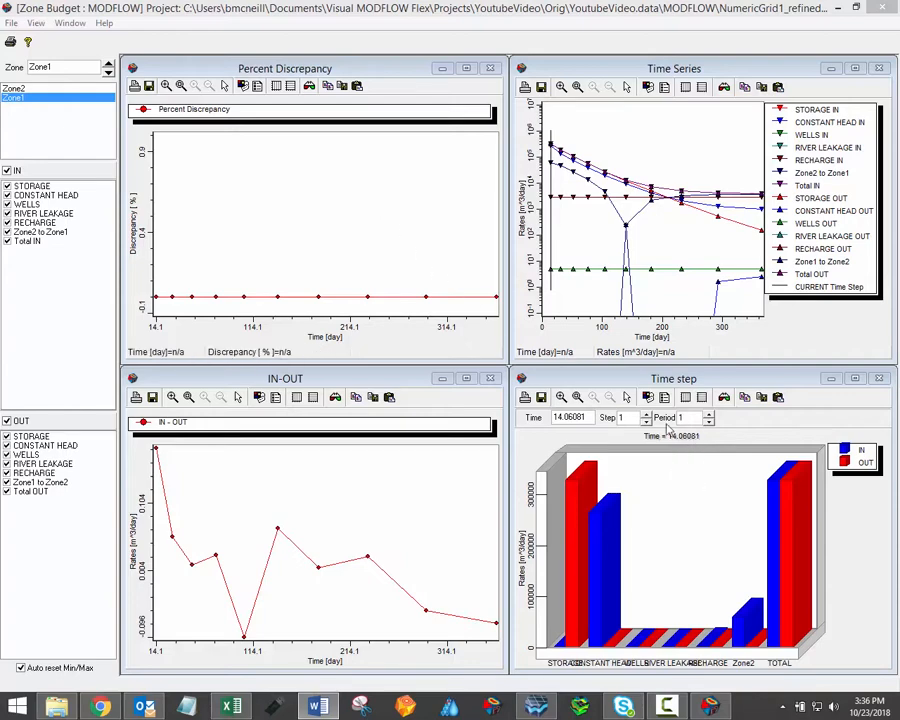
Advance the Time step IN/OUT bar chart from step 1 to step 4.
left_click(648, 414)
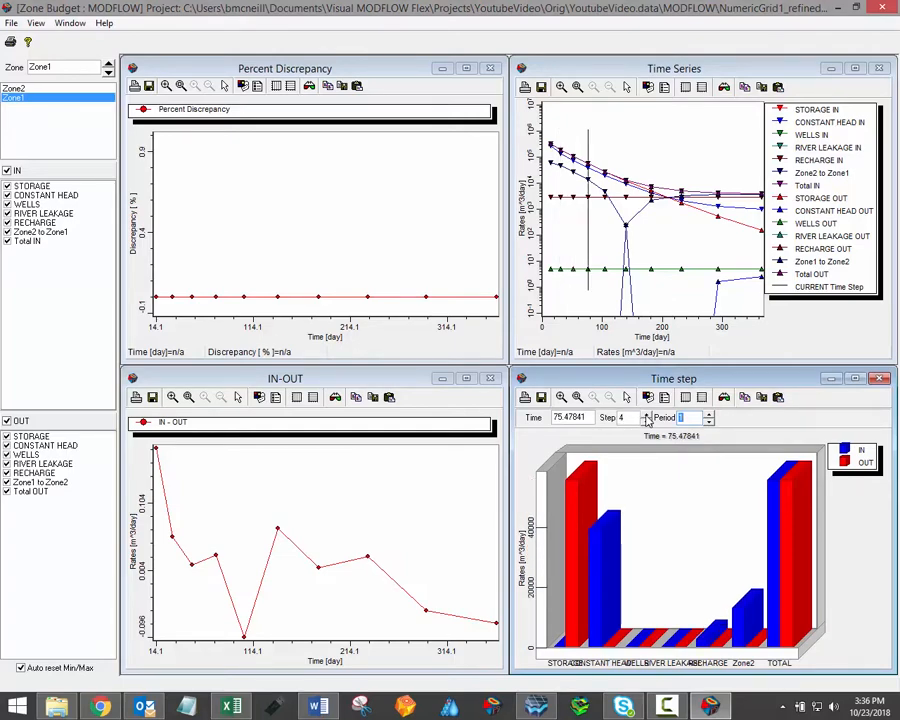
left_click(632, 418)
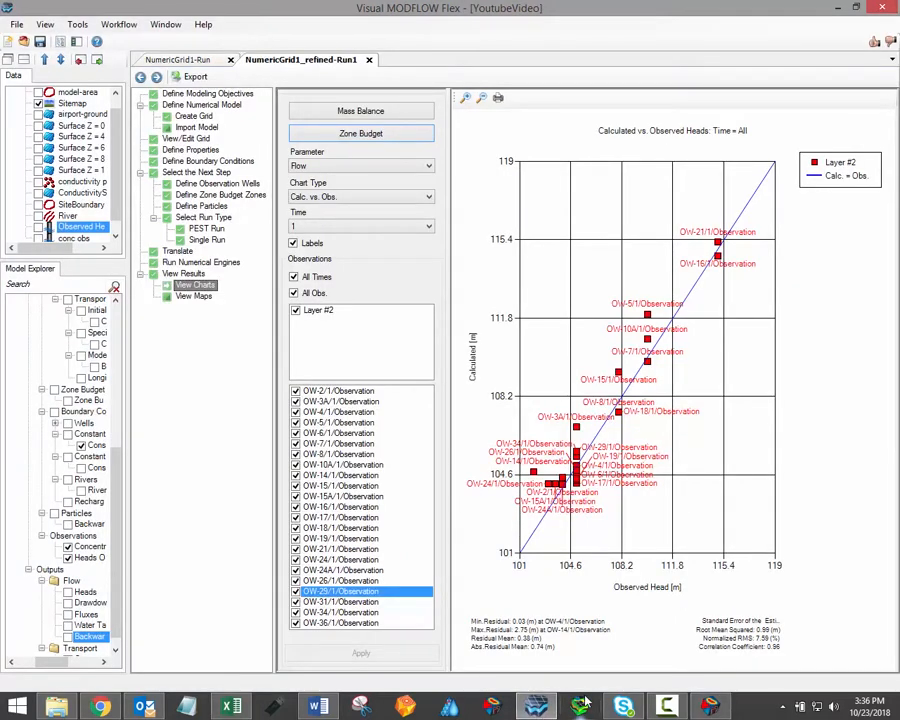
mouse_move(580, 706)
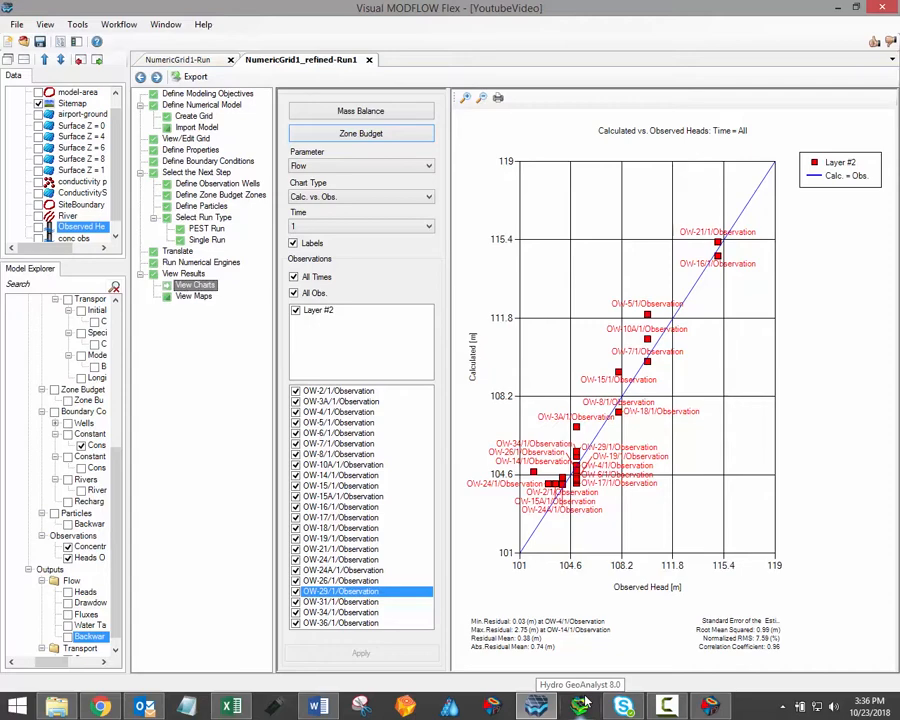